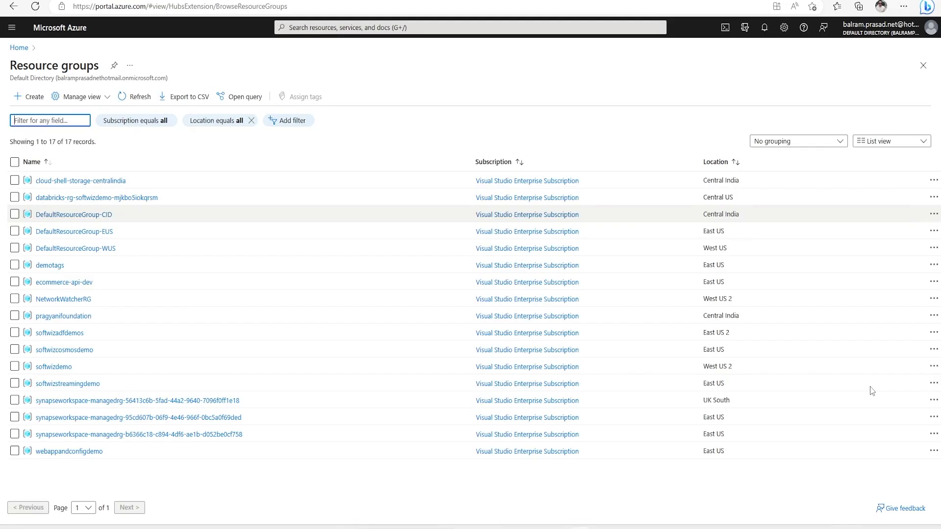
pyautogui.moveTo(873, 392)
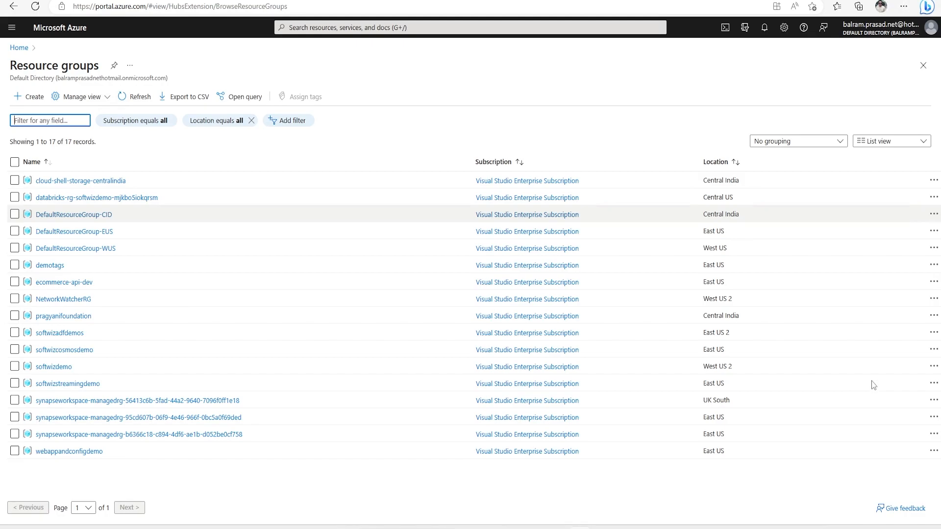
pyautogui.moveTo(851, 386)
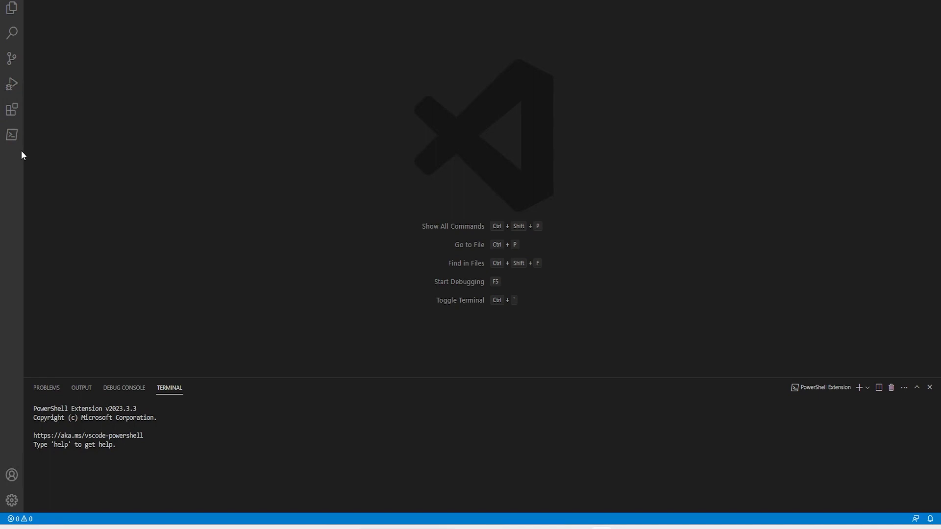
# Step: Review the installed Bicep and PowerShell extensions, then return to the InfraAsCode explorer
pyautogui.click(12, 109)
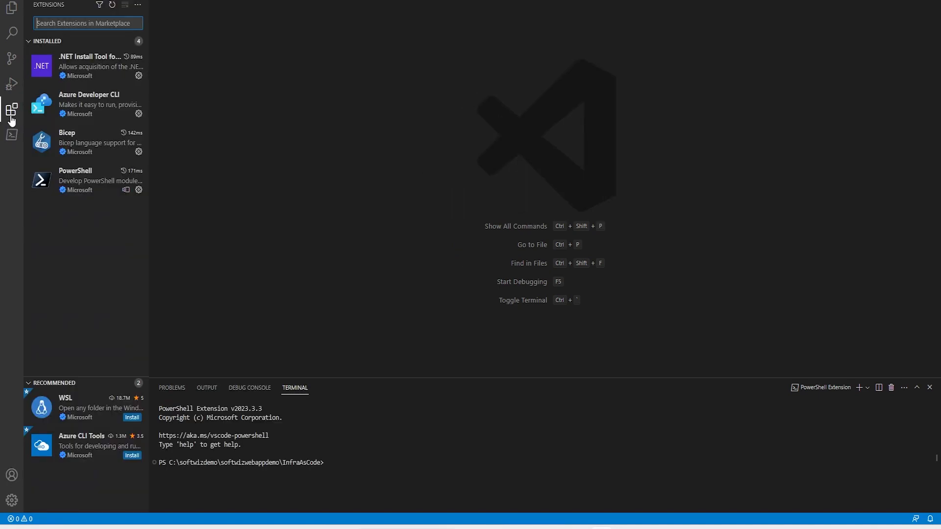
pyautogui.moveTo(93, 125)
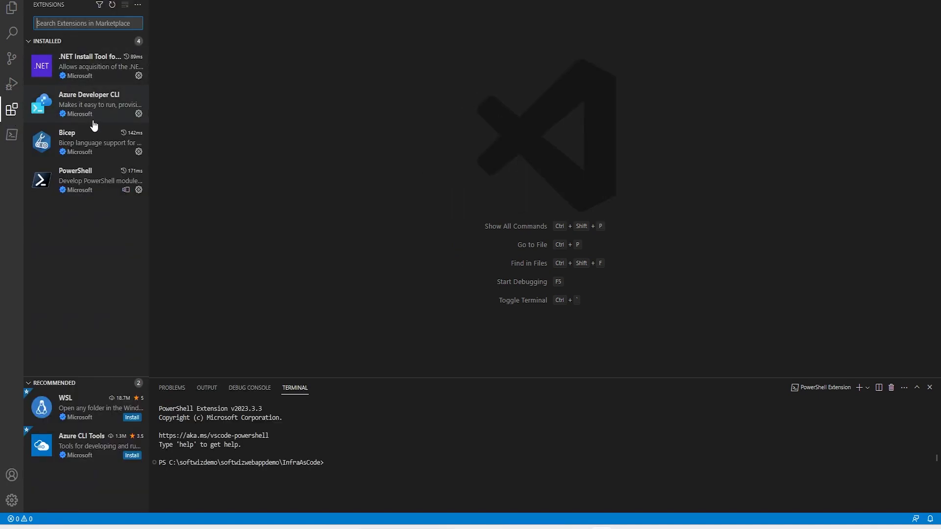
pyautogui.moveTo(100, 104)
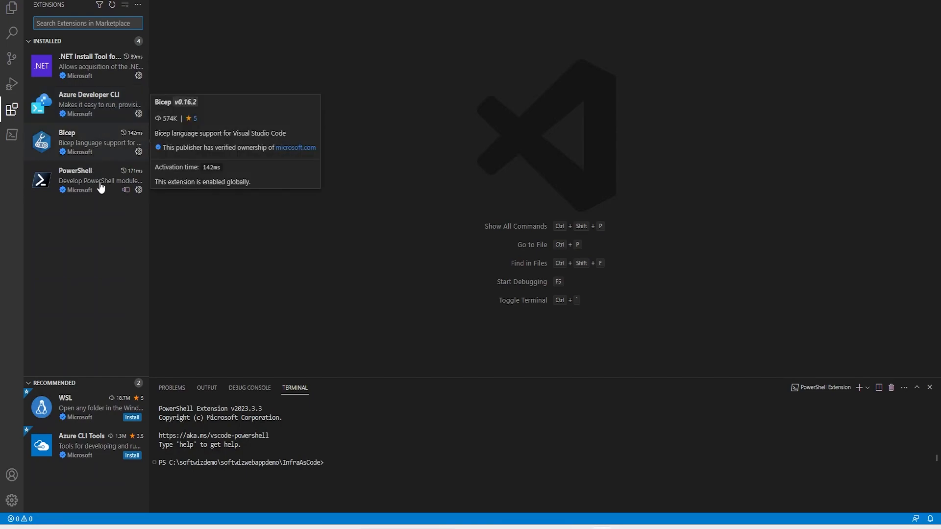
pyautogui.moveTo(11, 58)
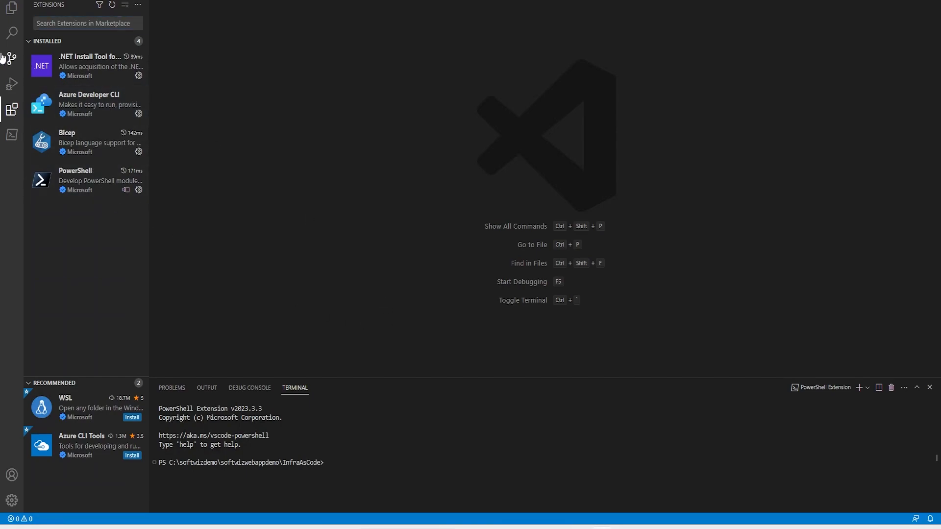
pyautogui.click(12, 9)
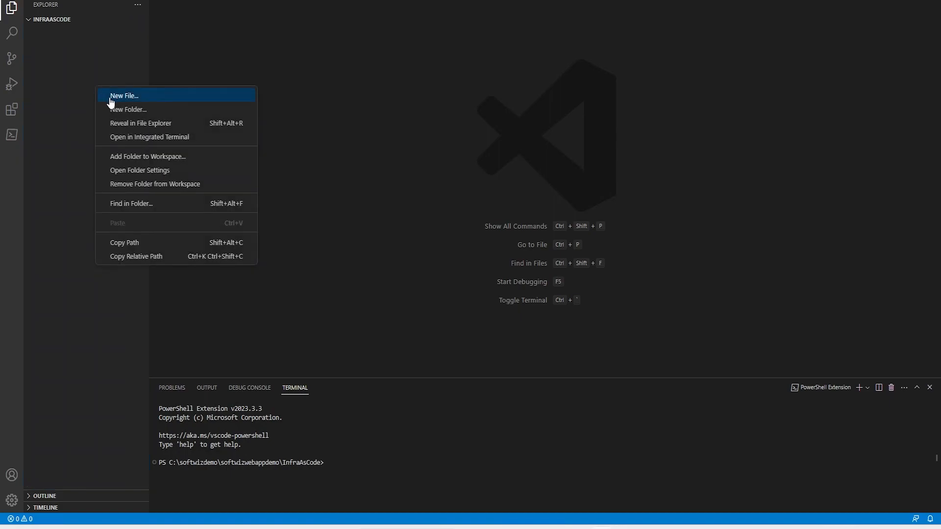
# Step: Create main.bicep in InfraAsCode with param and var declarations for the web app, plan, insights, key vault and config store
pyautogui.click(124, 95)
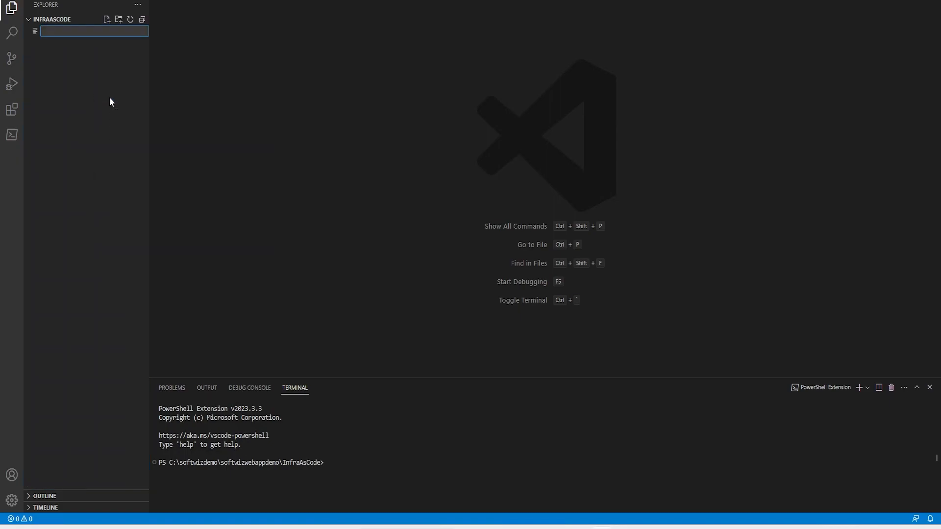
pyautogui.write('main.bicep')
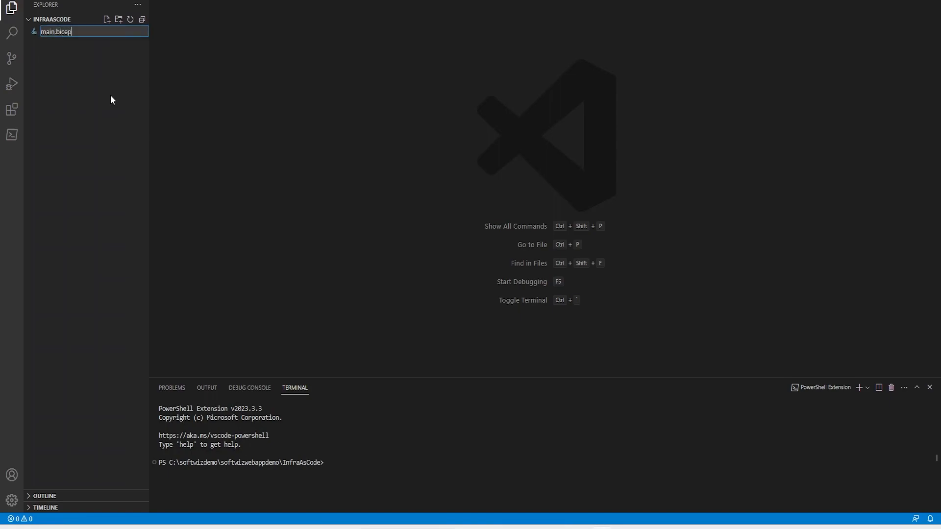
pyautogui.press('Enter')
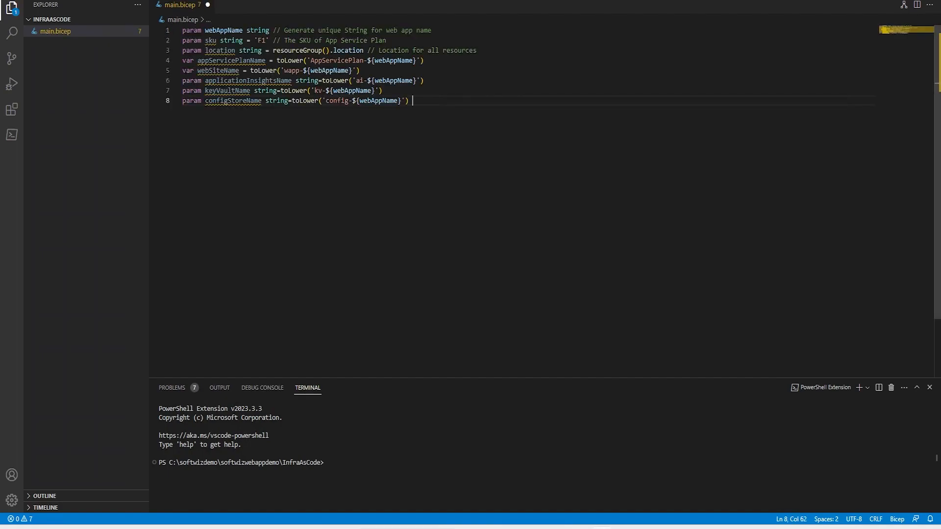
pyautogui.doubleClick(223, 30)
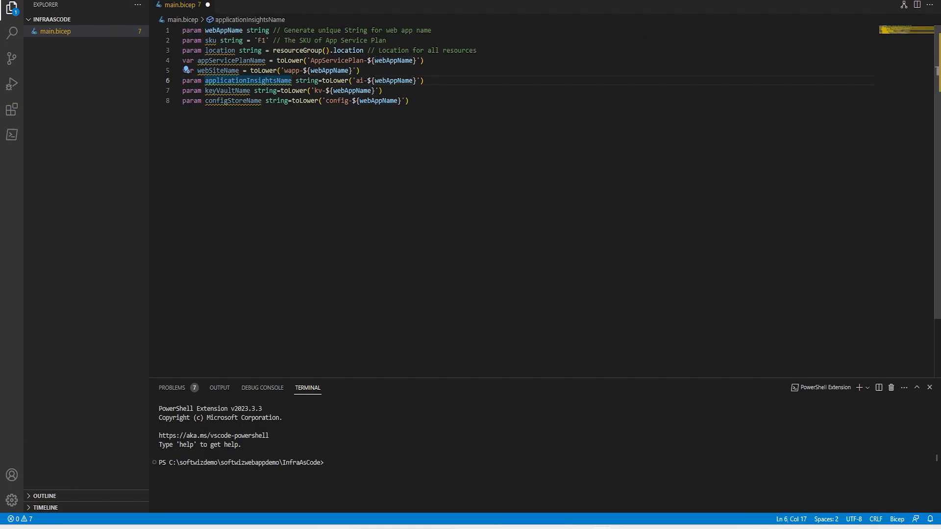
pyautogui.click(226, 100)
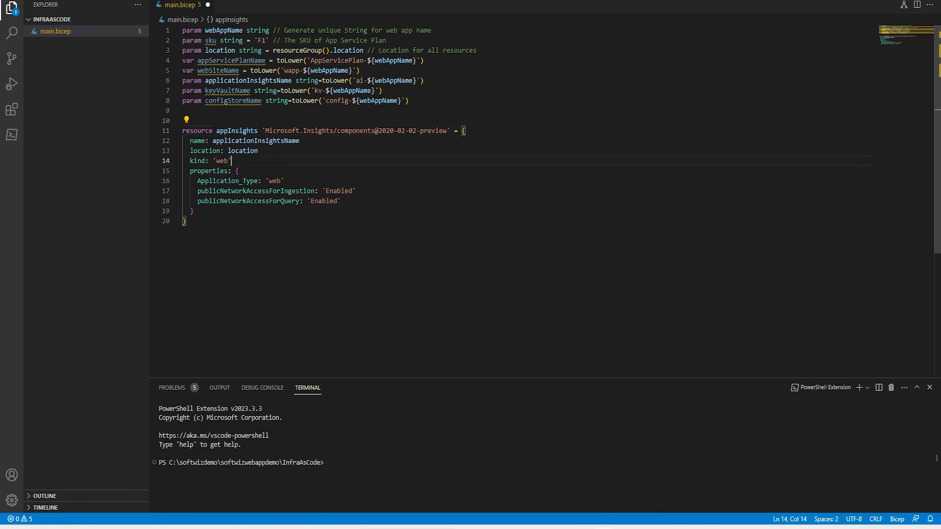
# Step: Add the appInsights 'Microsoft.Insights/components' resource of kind web named from applicationInsightsName
pyautogui.doubleClick(255, 140)
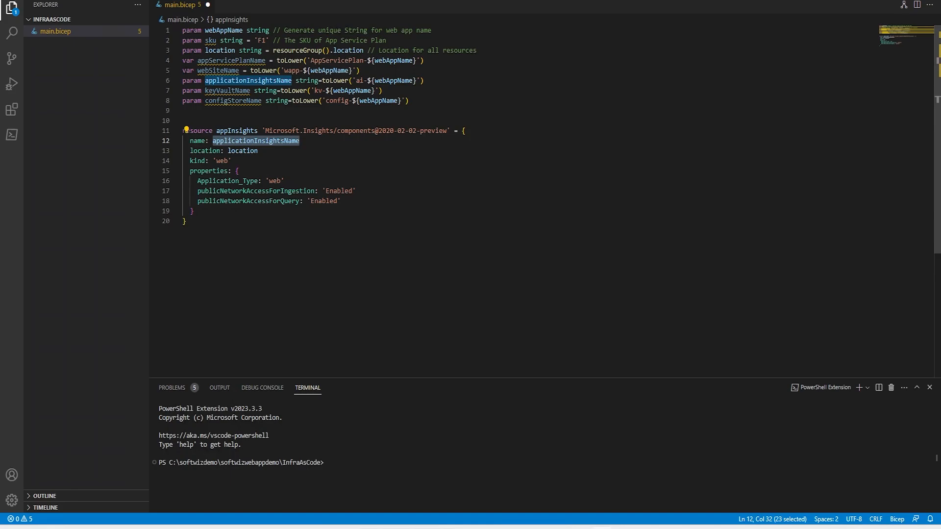
pyautogui.click(243, 151)
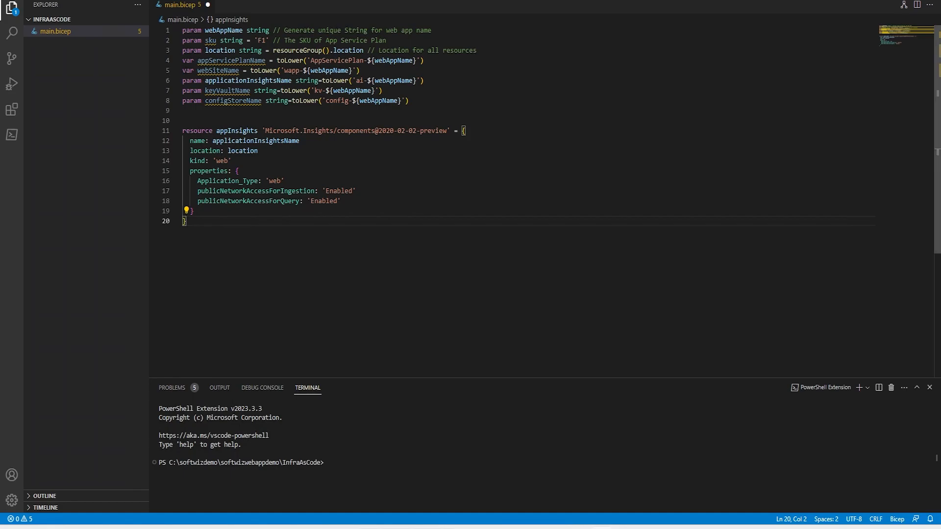
pyautogui.moveTo(228, 259)
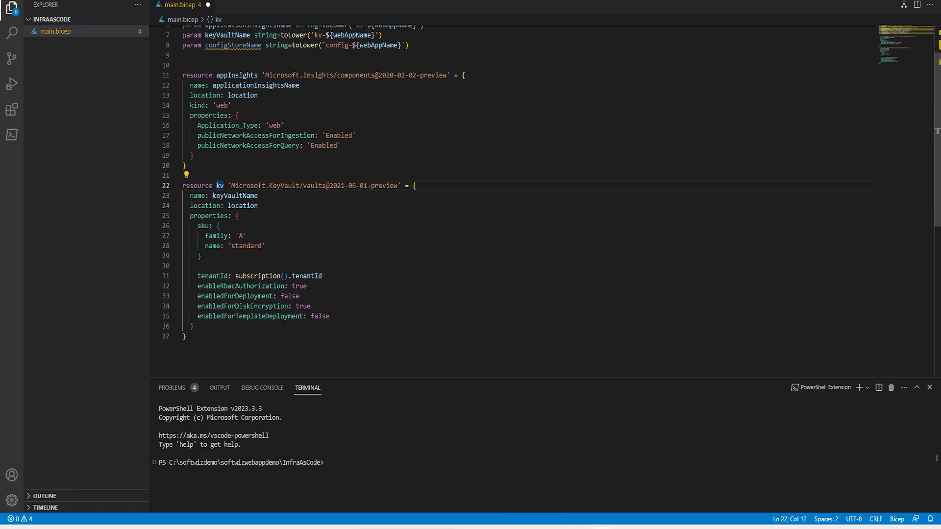
# Step: Add the kv 'Microsoft.KeyVault/vaults' resource with standard sku, RBAC authorization and subscription tenantId
pyautogui.click(242, 186)
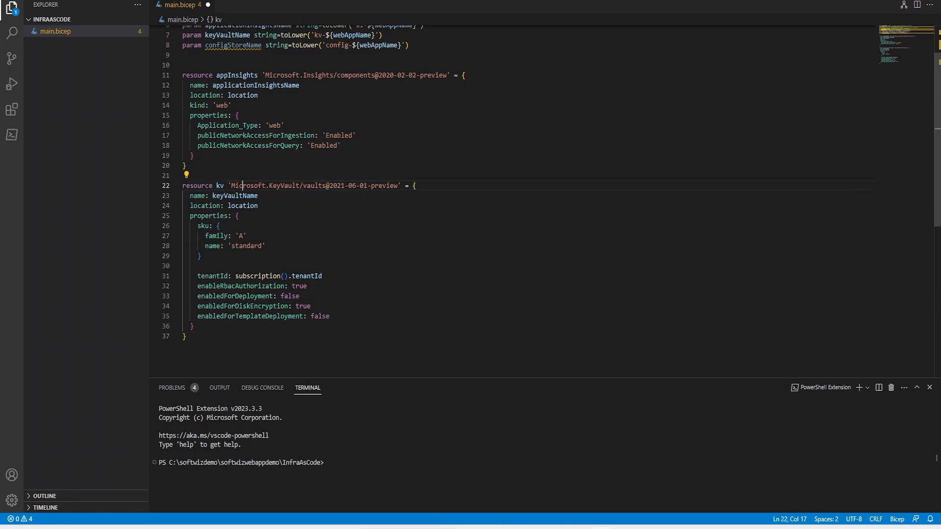
pyautogui.doubleClick(235, 196)
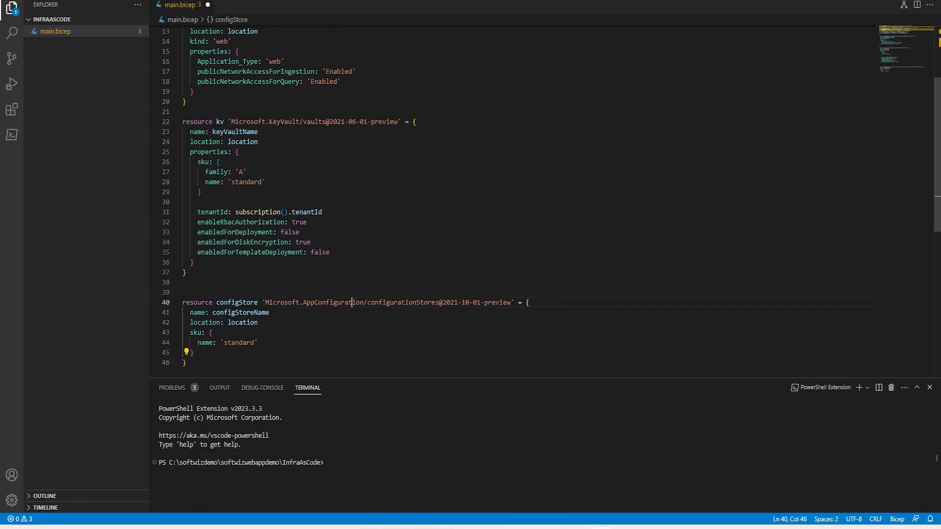
# Step: Add the configStore 'Microsoft.AppConfiguration/configurationStores' resource with standard sku named from configStoreName
pyautogui.doubleClick(333, 302)
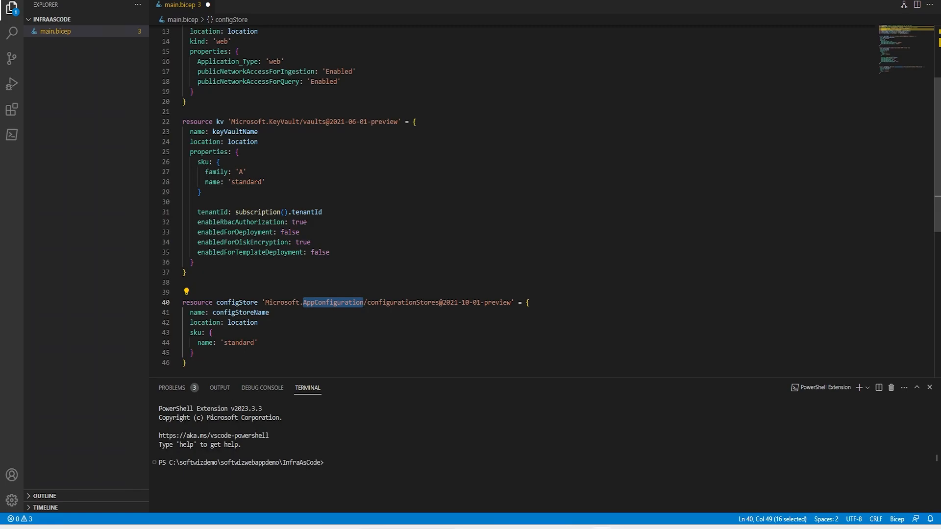
pyautogui.doubleClick(282, 121)
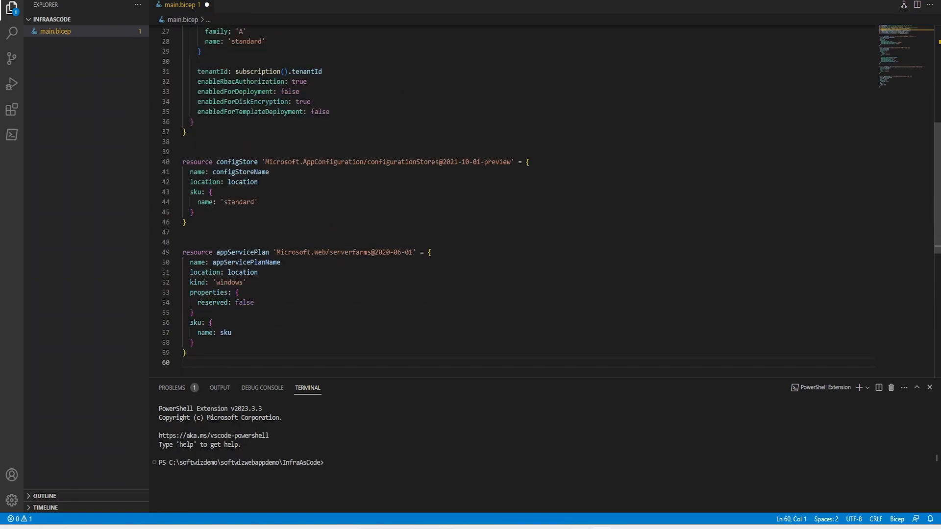
# Step: Add the appServicePlan 'Microsoft.Web/serverfarms' resource of kind windows using the sku parameter
pyautogui.doubleClick(245, 263)
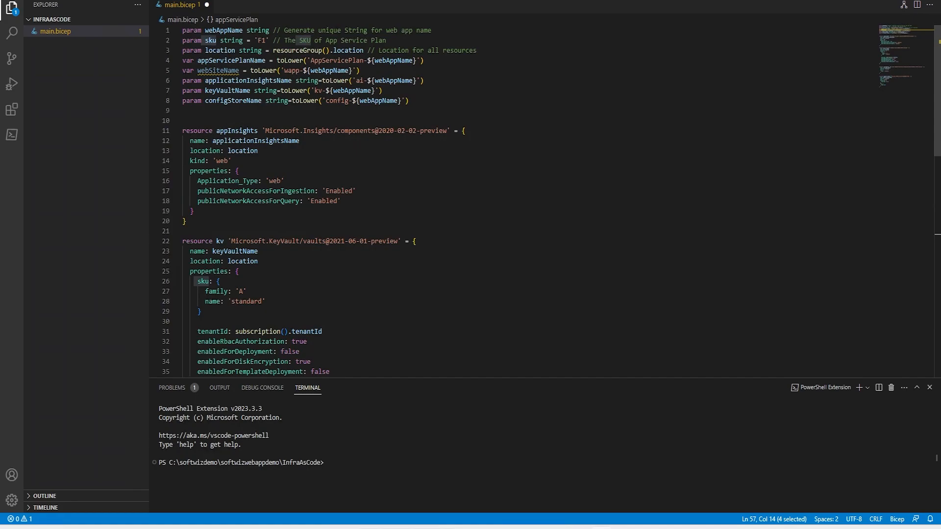
pyautogui.scroll(-3)
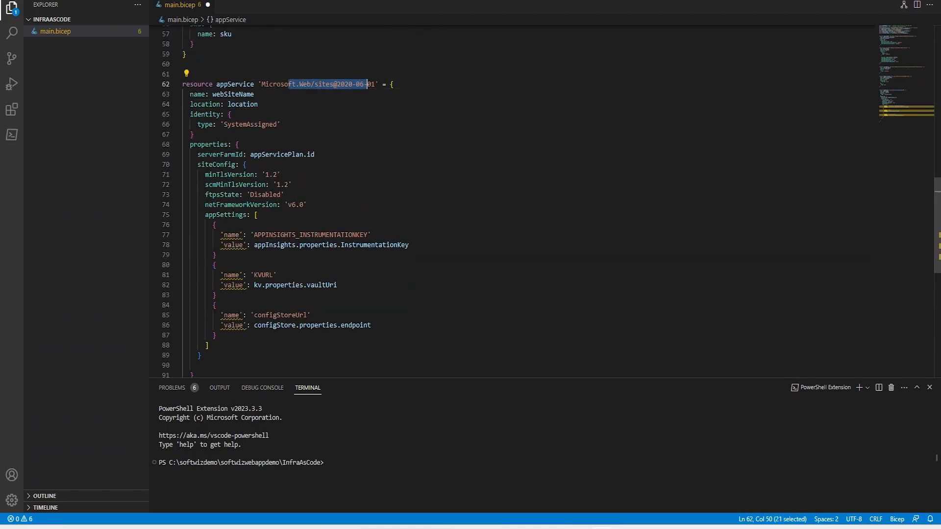
# Step: Give appService a siteConfig with TLS 1.2, FTPS disabled, .NET v6.0 and app settings referencing appInsights, key vault and config store
pyautogui.doubleClick(234, 94)
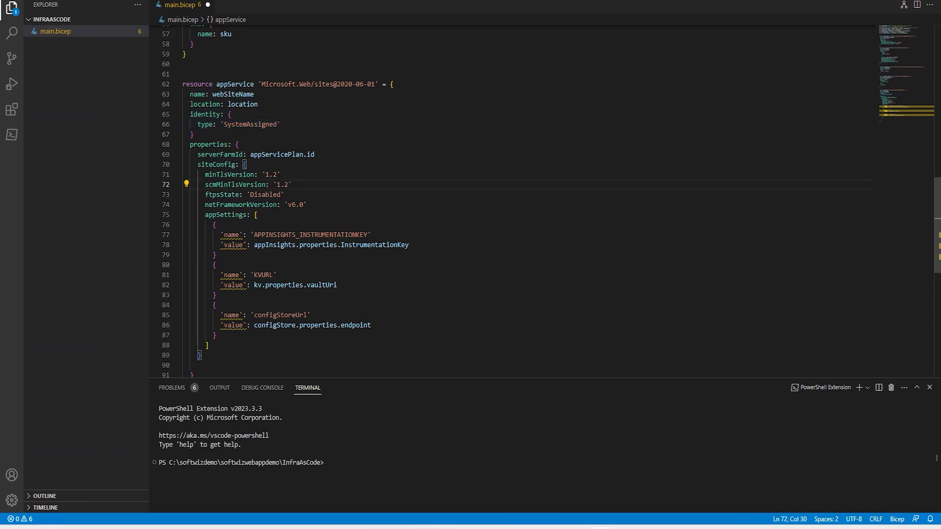
pyautogui.doubleClick(310, 234)
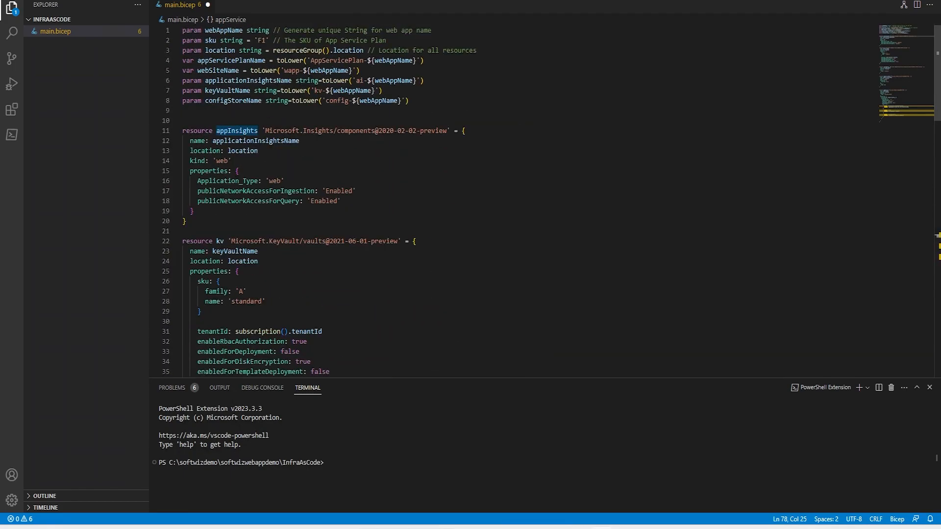
pyautogui.scroll(-3)
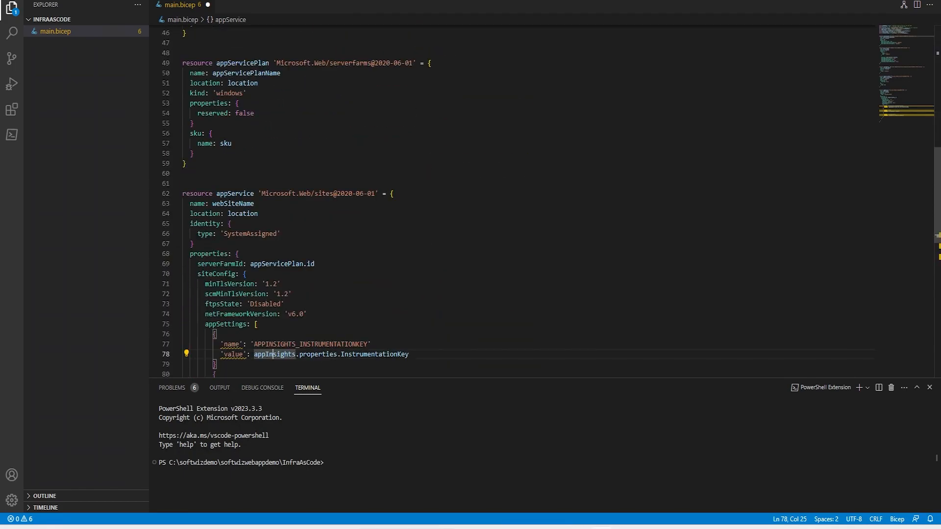
pyautogui.doubleClick(373, 274)
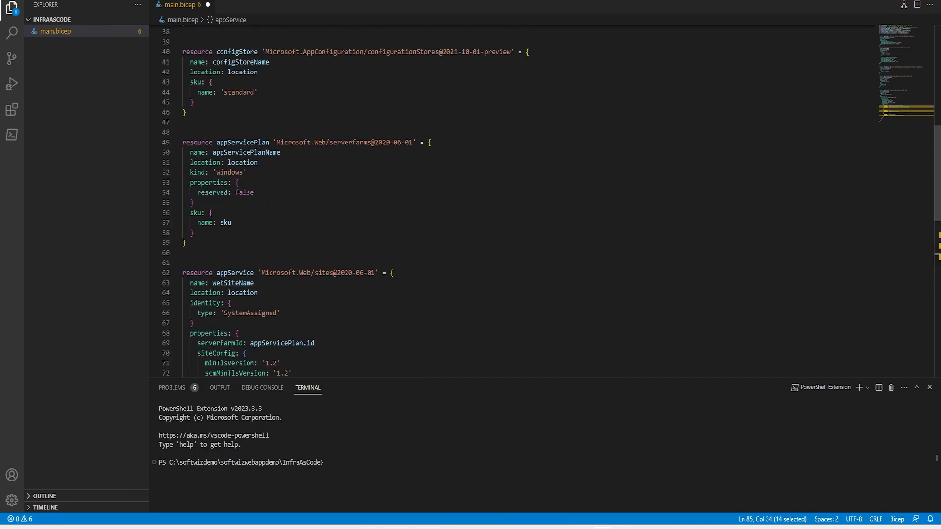
pyautogui.scroll(-3)
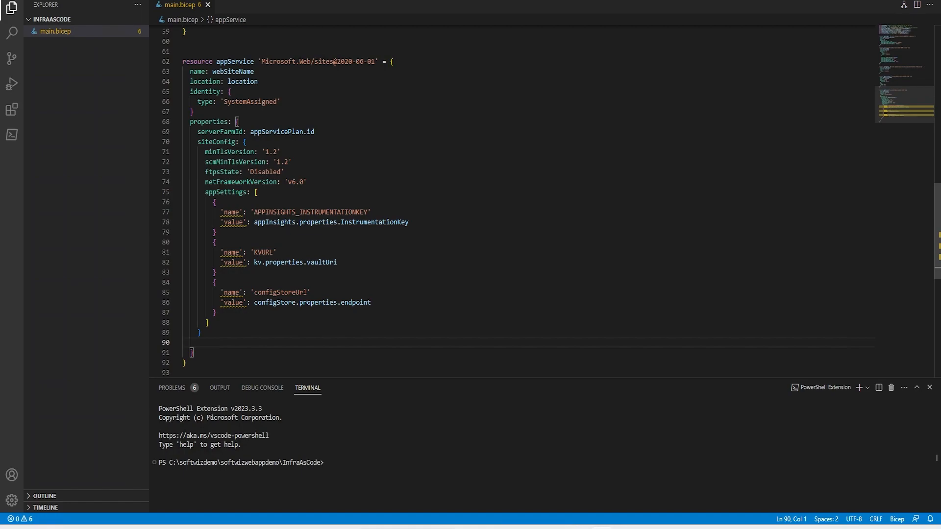
pyautogui.moveTo(82, 118)
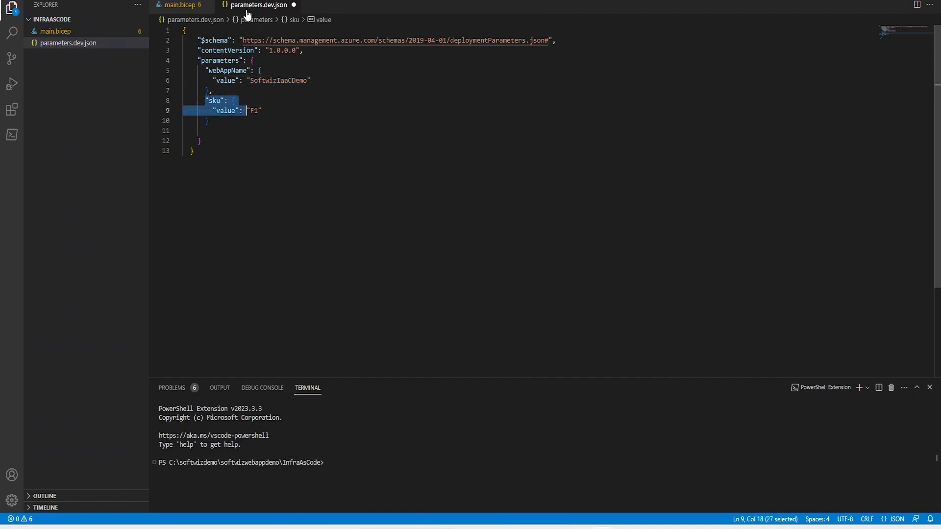
# Step: Save parameters.dev.json with webAppName SoftwizIaaCDemo and sku F1 after comparing with main.bicep
pyautogui.click(179, 5)
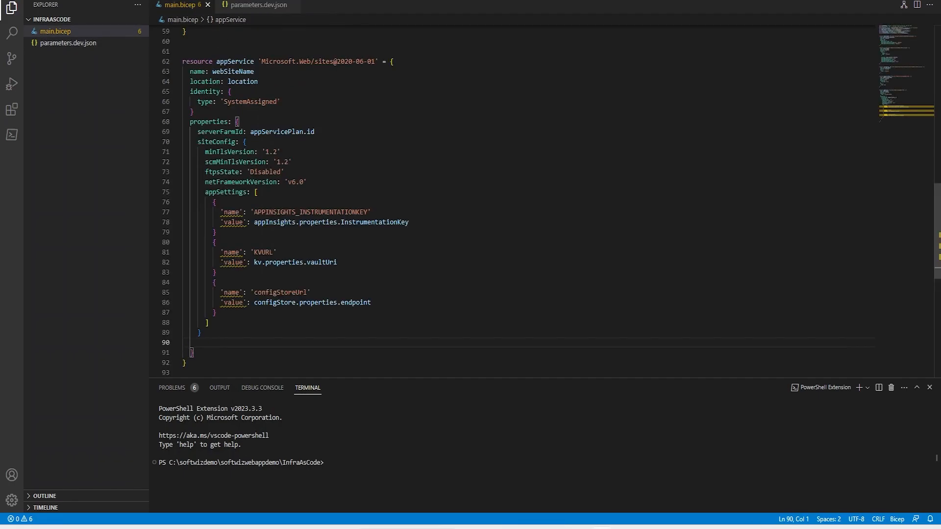
pyautogui.click(257, 5)
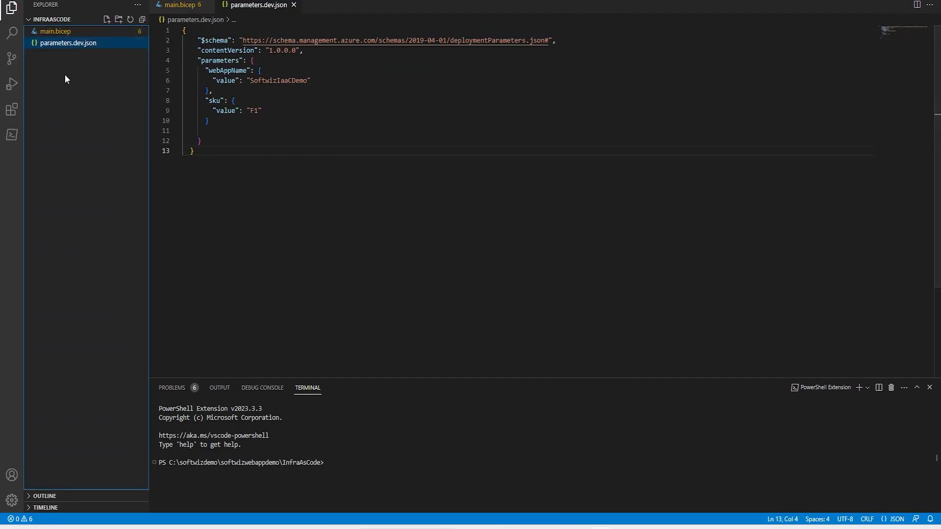
# Step: Write deployment.ps1 with az login, az group create in southcentralus and az deployment group create using dev parameters
pyautogui.click(107, 19)
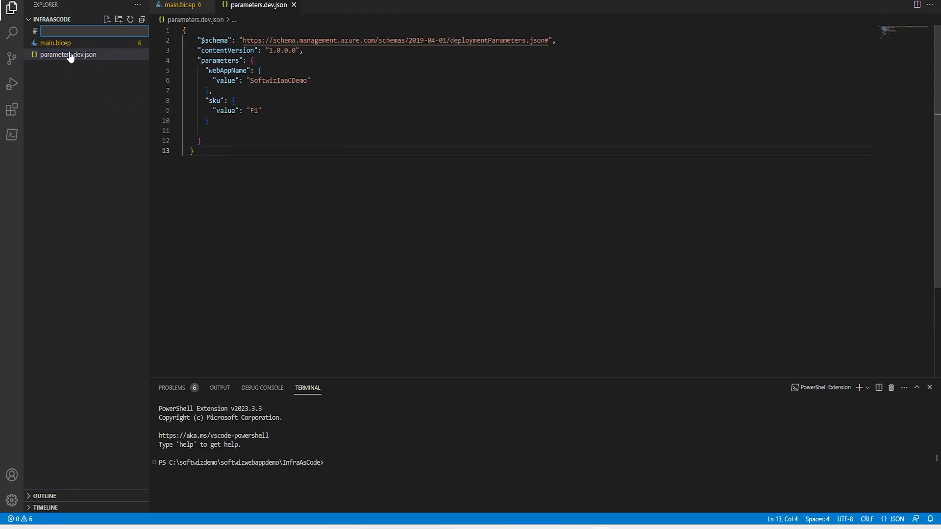
pyautogui.write('deployment.ps1')
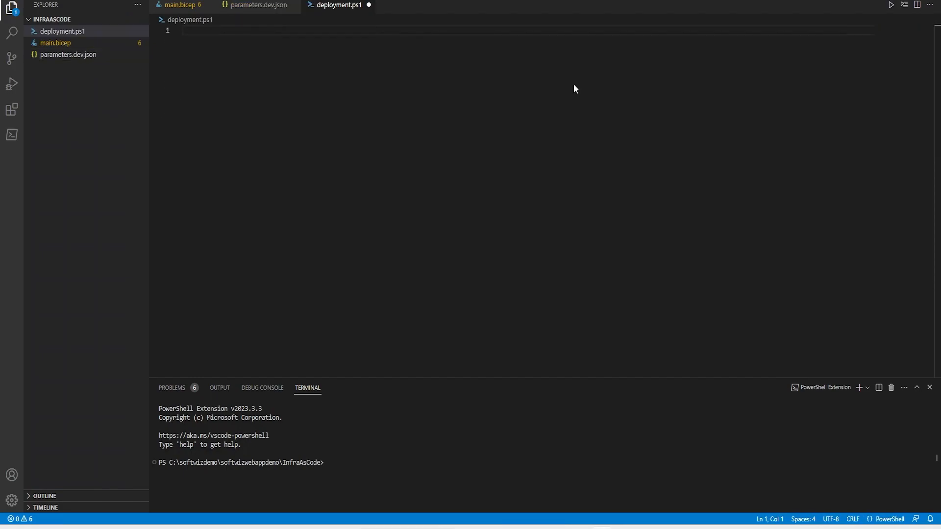
pyautogui.write('az login')
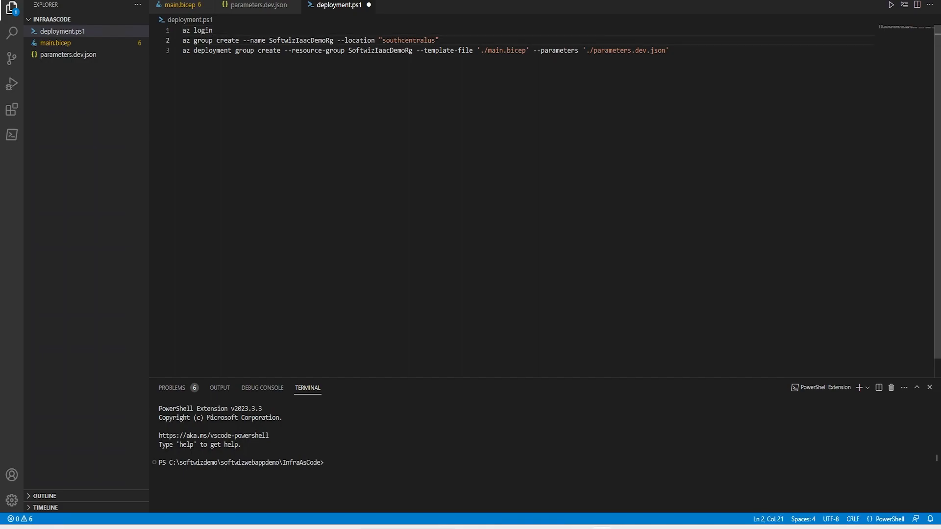
pyautogui.doubleClick(300, 40)
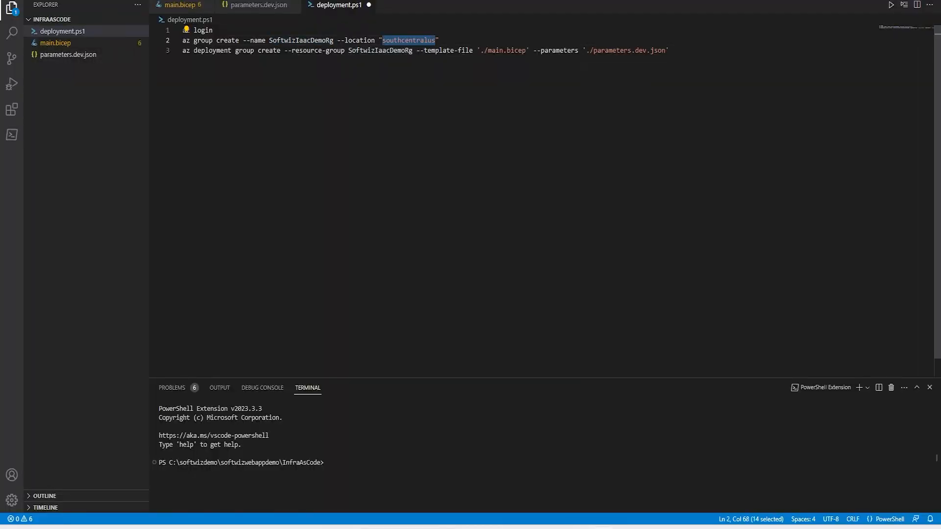
pyautogui.doubleClick(212, 50)
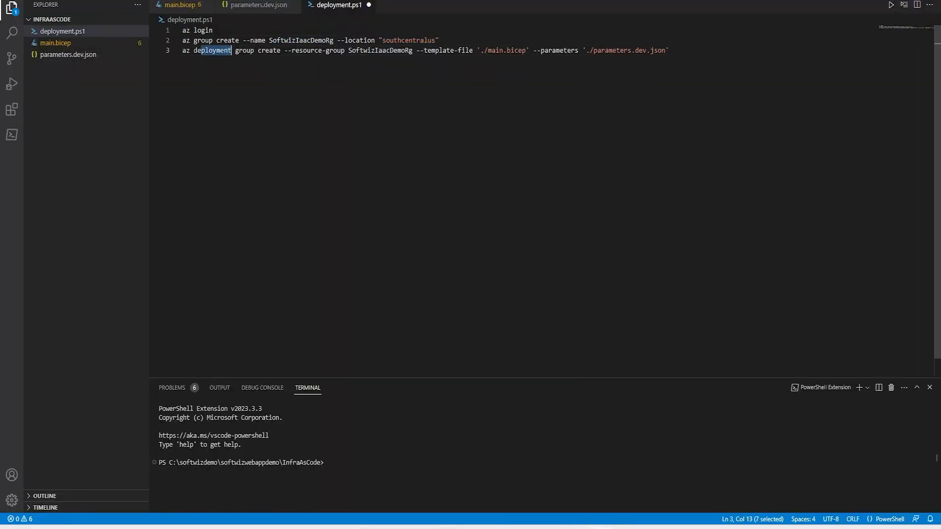
pyautogui.click(667, 50)
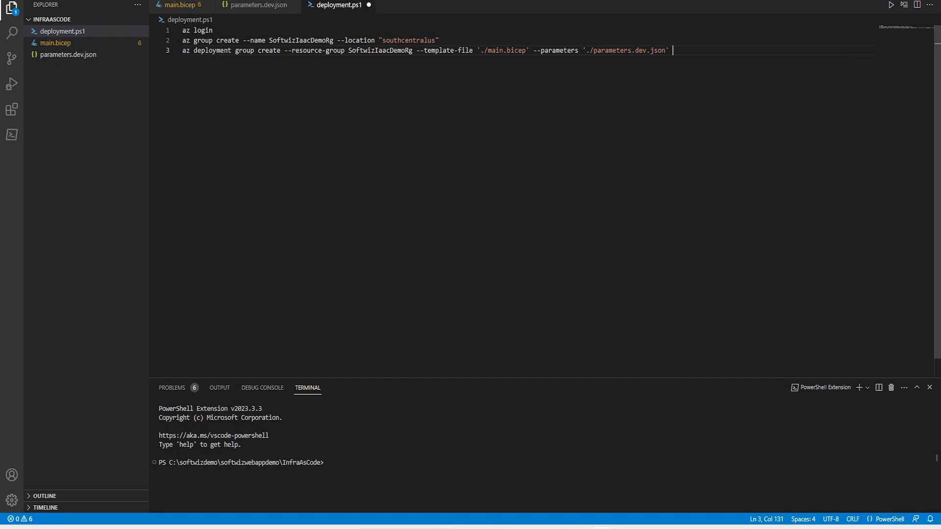
pyautogui.press('ctrl+s')
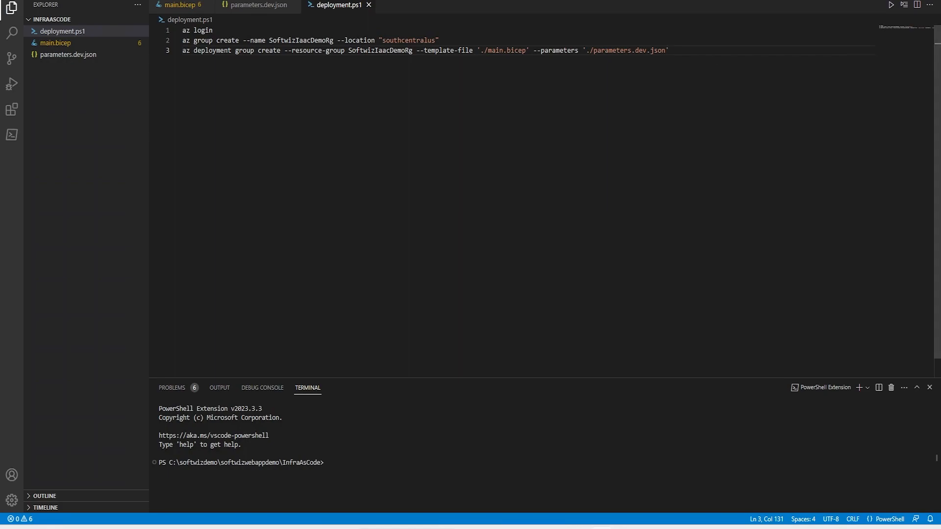
# Step: Run .\deployment.ps1 in the terminal to start the deployment
pyautogui.write('.\\deployment.ps1')
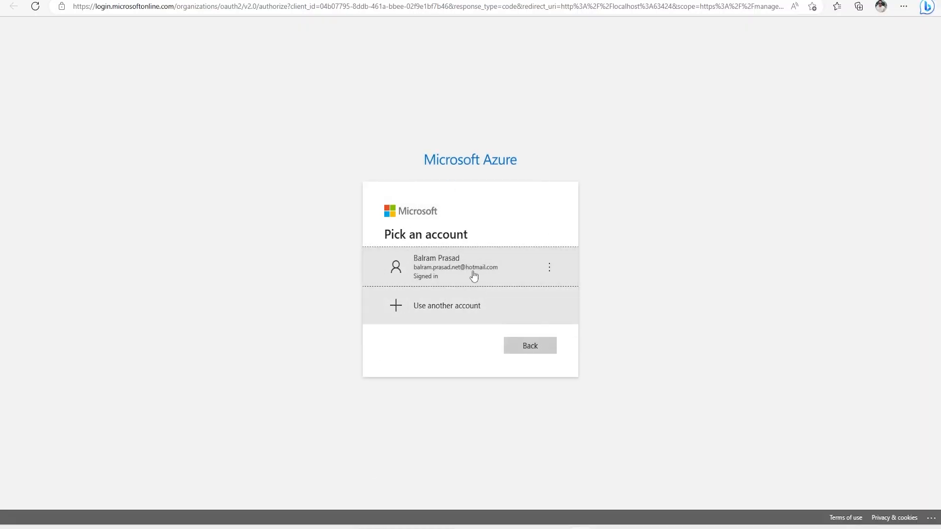
# Step: Sign in with the already signed-in Azure account so the deployment runs, ending in a deleted-vault name conflict
pyautogui.click(455, 267)
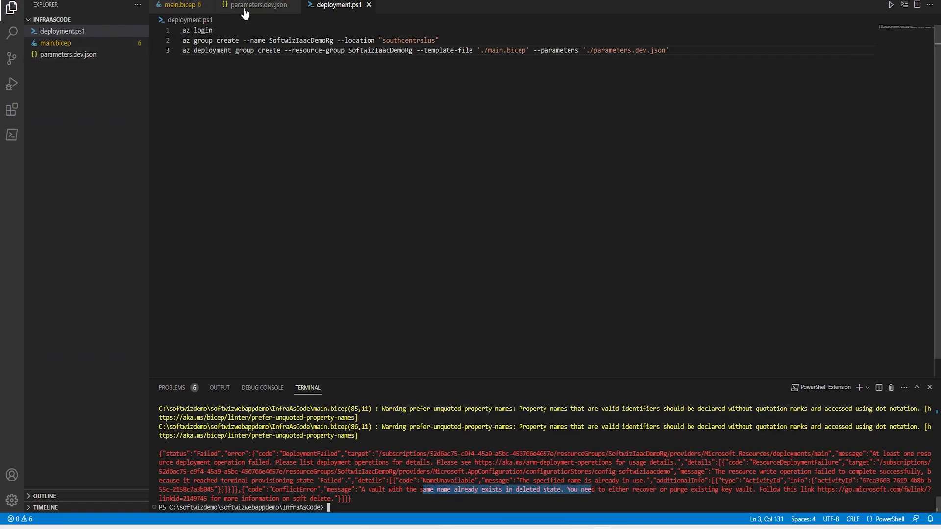
# Step: Rename webAppName to SoftwizIaaCVsDemo in parameters.dev.json and rerun .\deployment.ps1
pyautogui.click(181, 5)
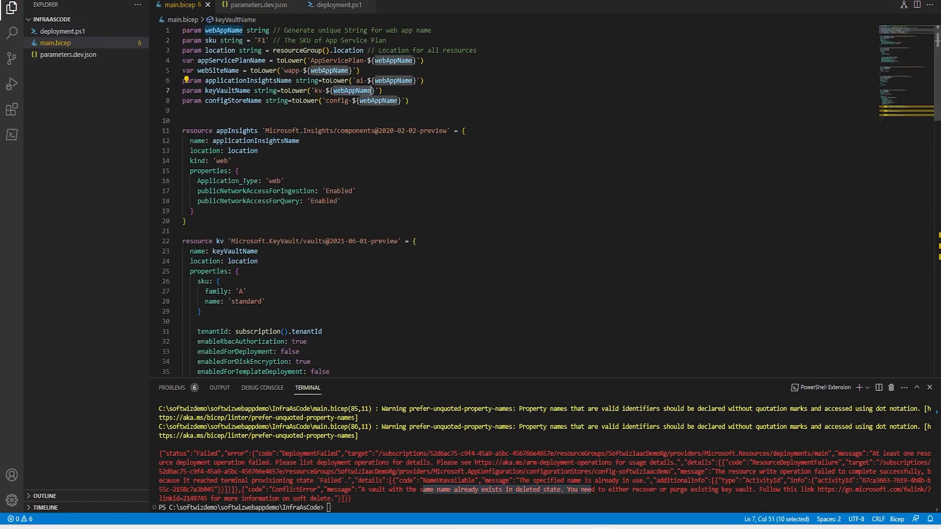
pyautogui.click(338, 5)
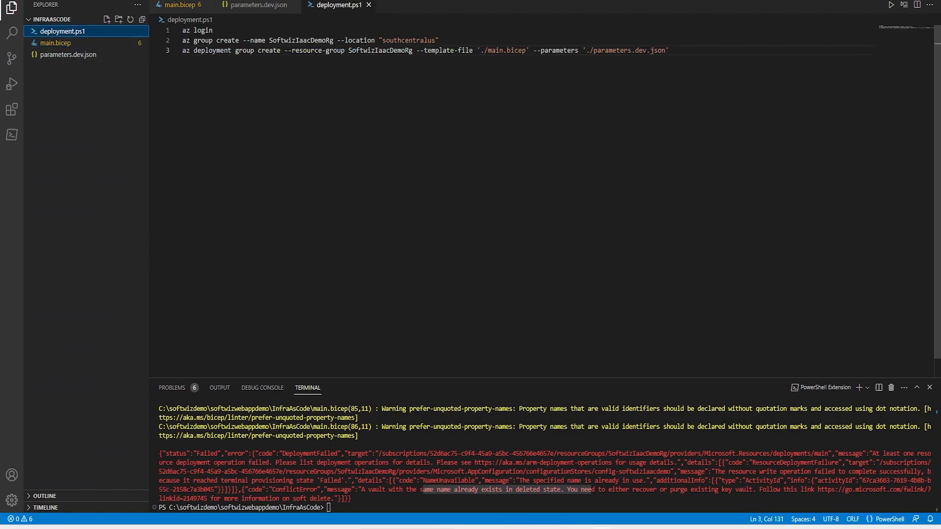
pyautogui.click(258, 5)
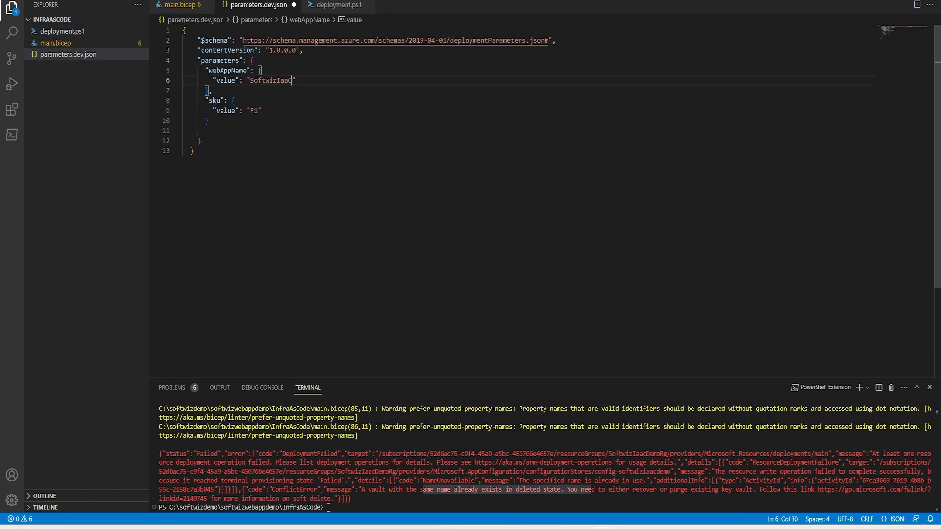
pyautogui.write('VsDe')
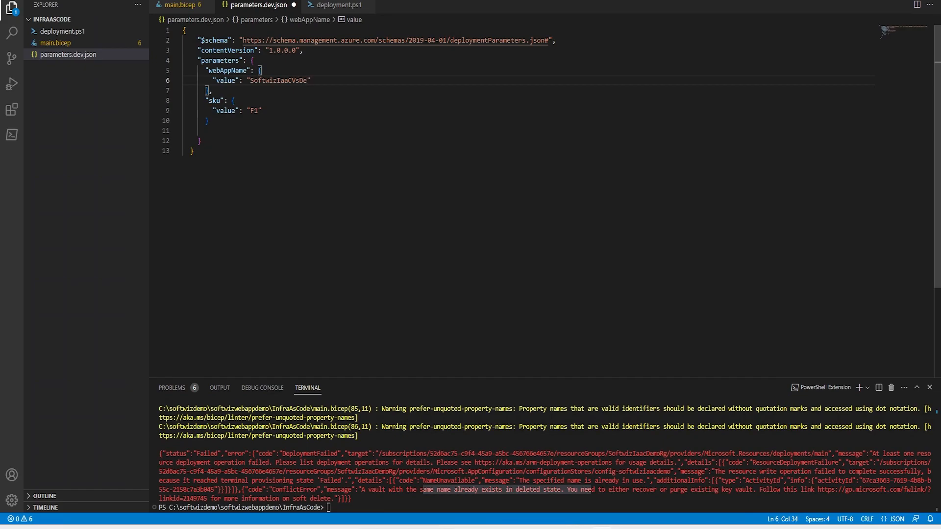
pyautogui.write('mo')
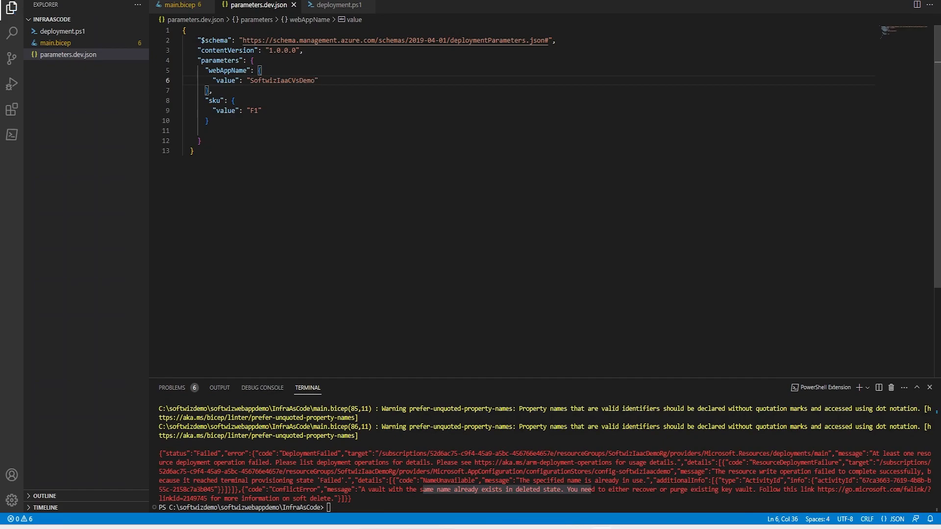
pyautogui.write('.\\deployment.ps1')
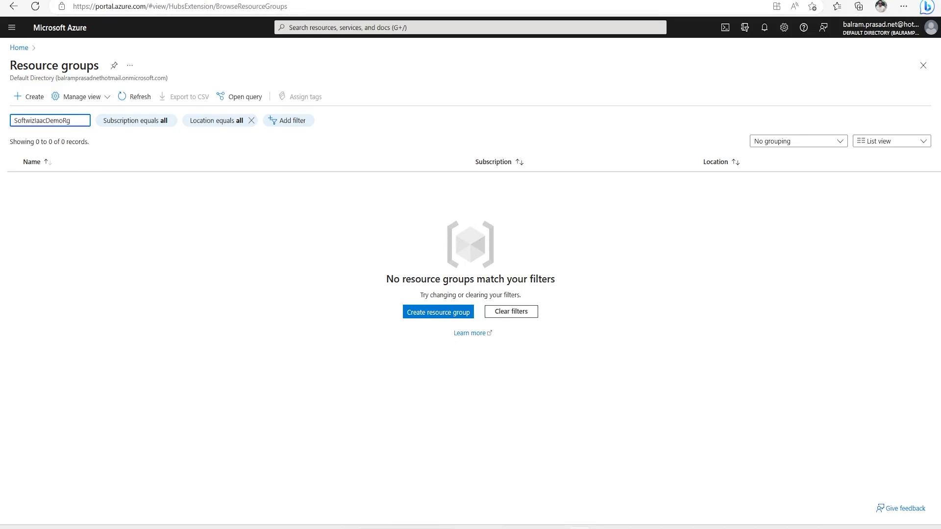
# Step: Refresh SoftwizIaacDemoRg until the App Service appears, then open wapp-softwiziaacvsdemo
pyautogui.click(139, 97)
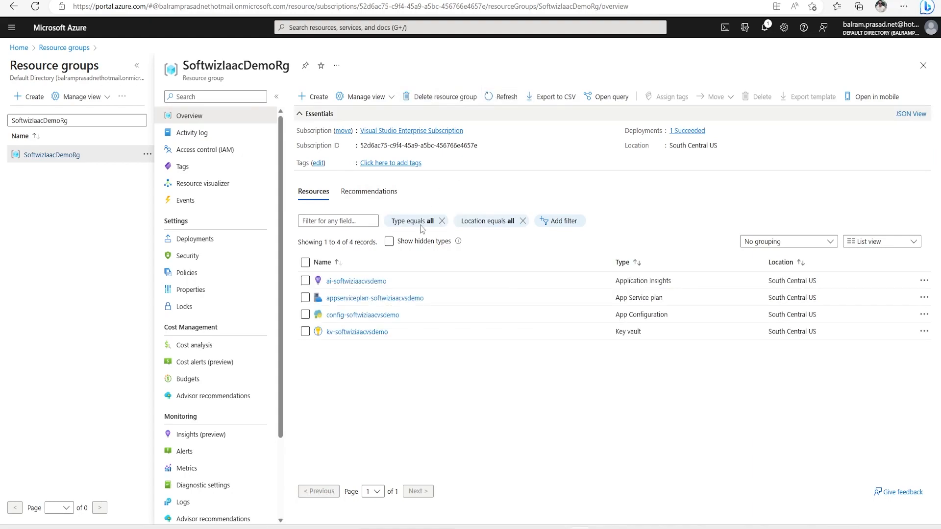
pyautogui.click(506, 97)
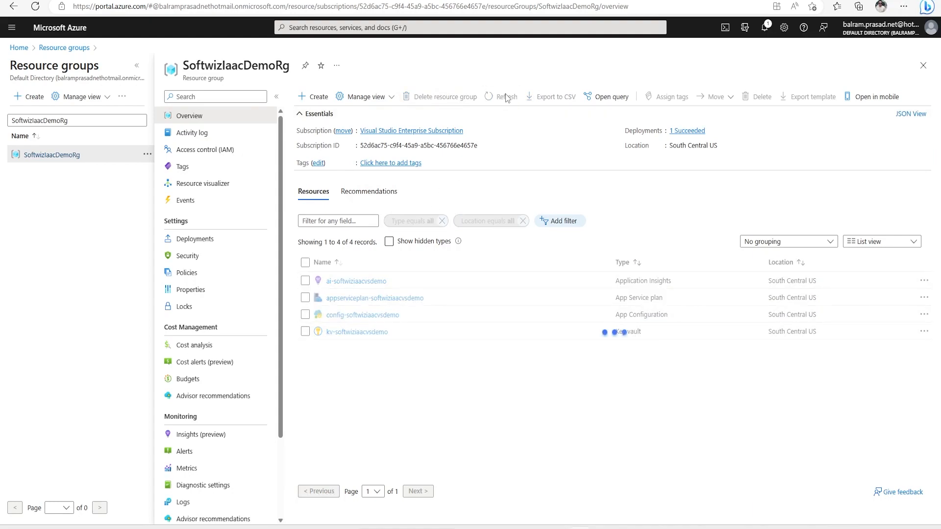
pyautogui.click(506, 97)
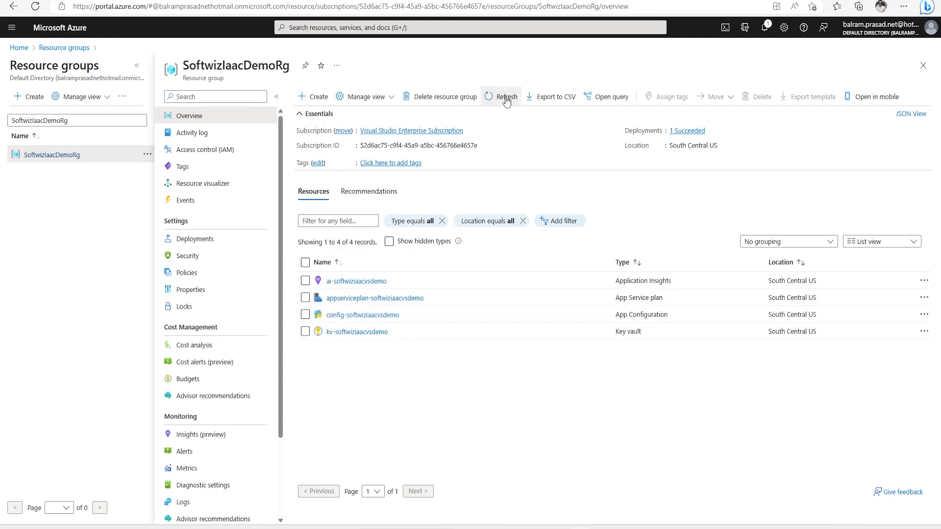
pyautogui.click(506, 97)
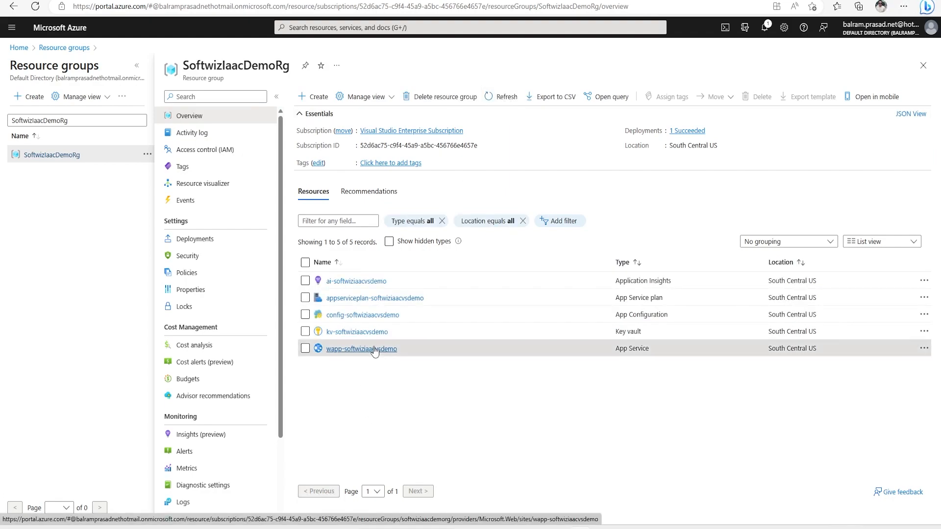
pyautogui.click(361, 348)
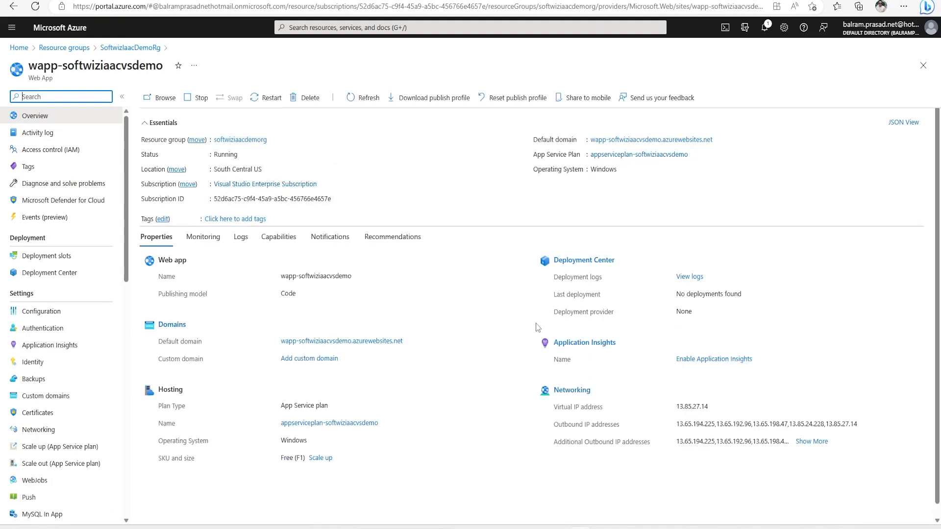
# Step: Compare the web app's Configuration settings with the appSettings block in main.bicep
pyautogui.click(41, 310)
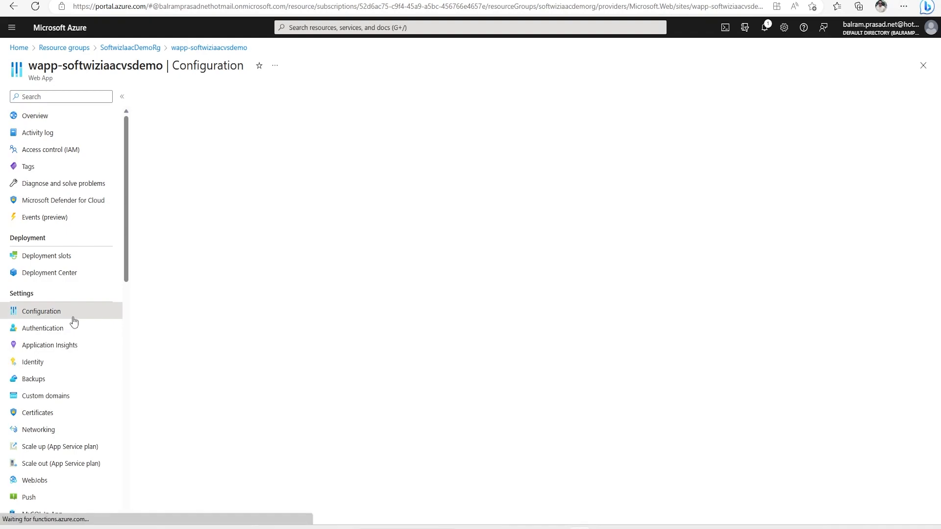
pyautogui.click(41, 310)
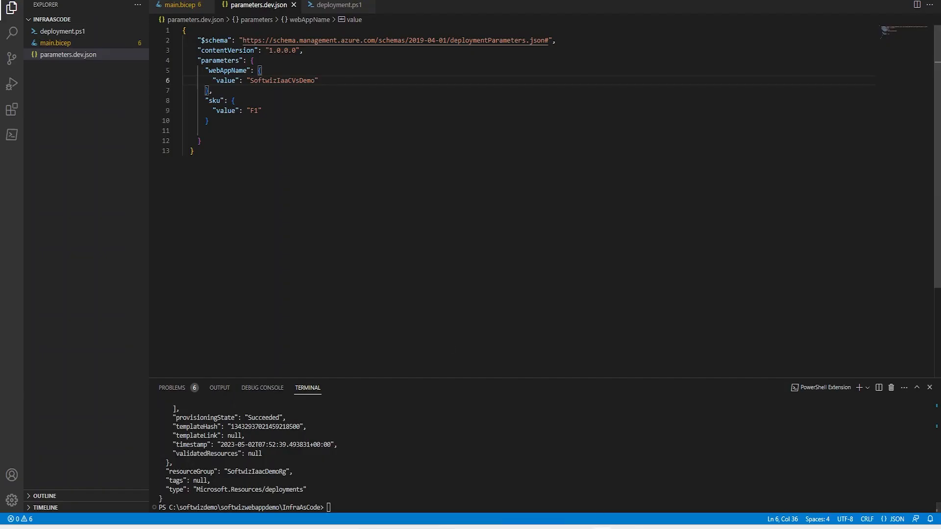
pyautogui.click(182, 4)
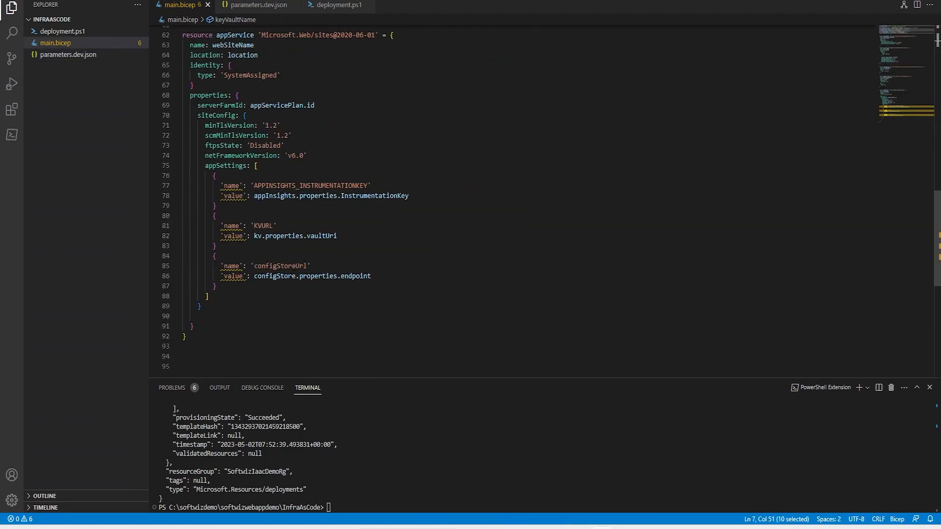
pyautogui.doubleClick(249, 75)
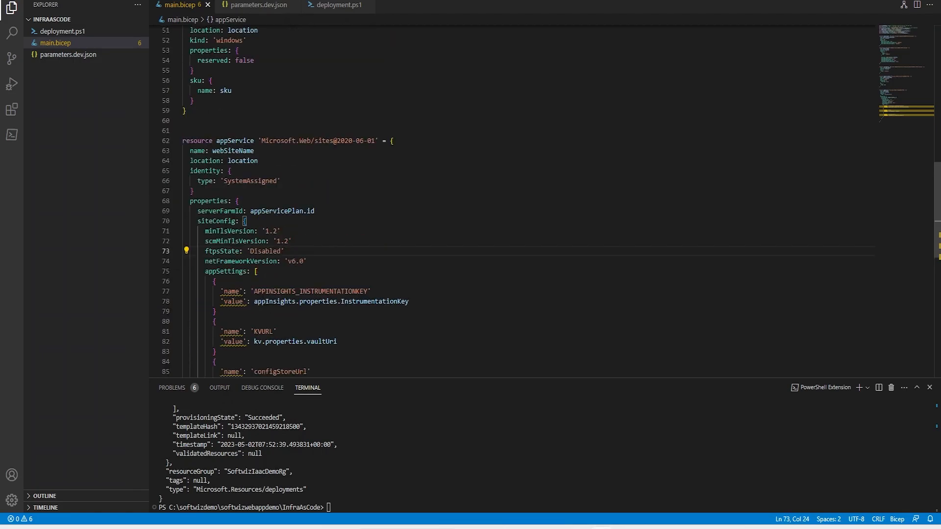
pyautogui.moveTo(242, 261); pyautogui.dragTo(305, 261)
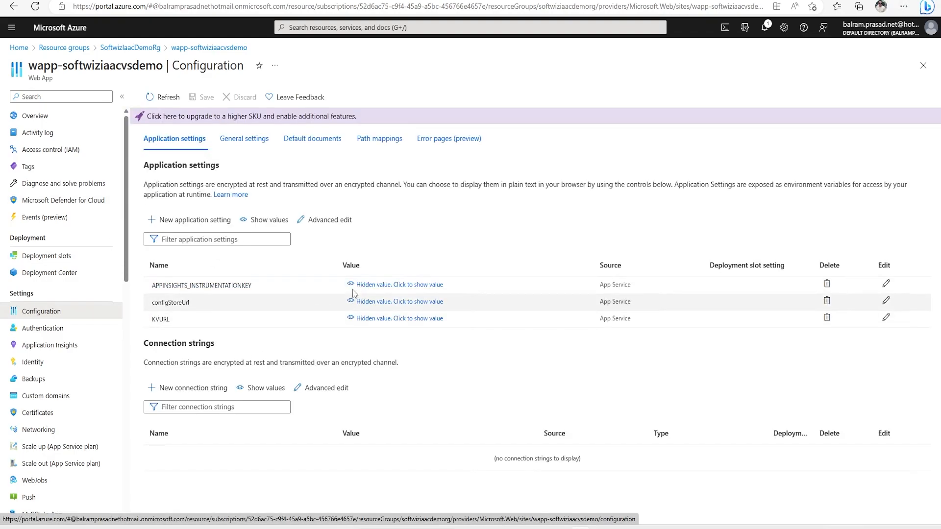
# Step: Check Application Insights and App Configuration resources, show app setting values, and bring up General settings
pyautogui.click(268, 219)
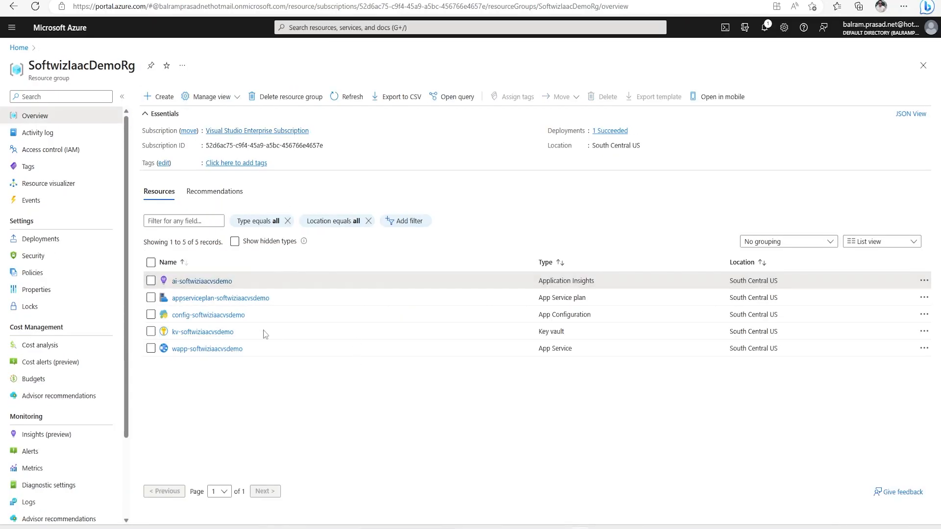
pyautogui.click(201, 280)
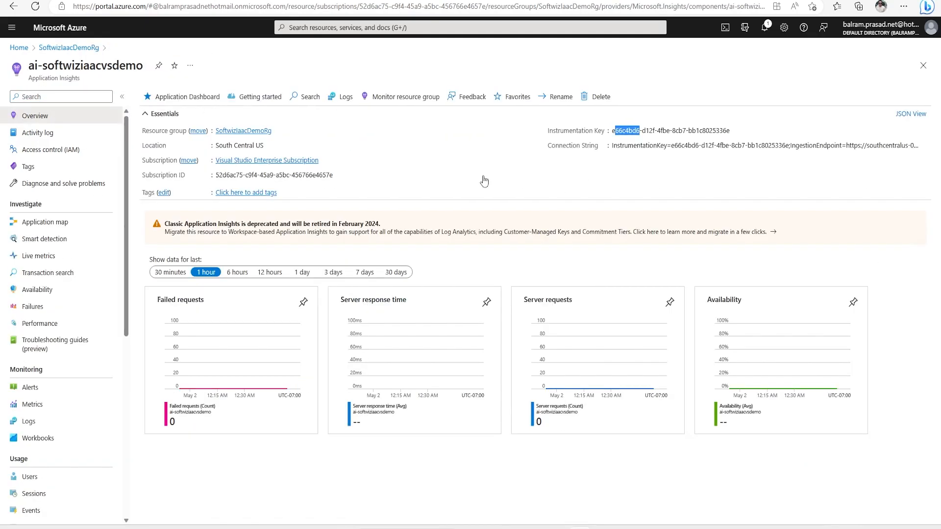
pyautogui.click(68, 47)
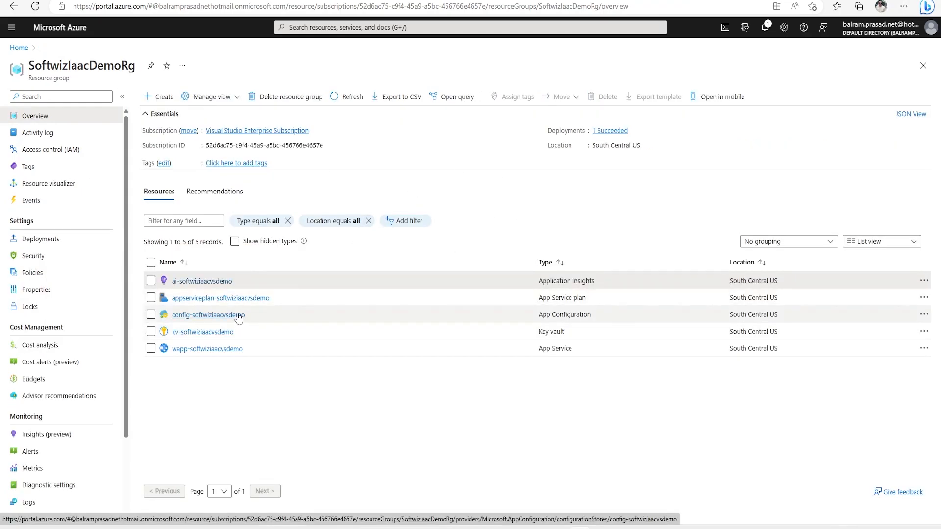
pyautogui.click(207, 314)
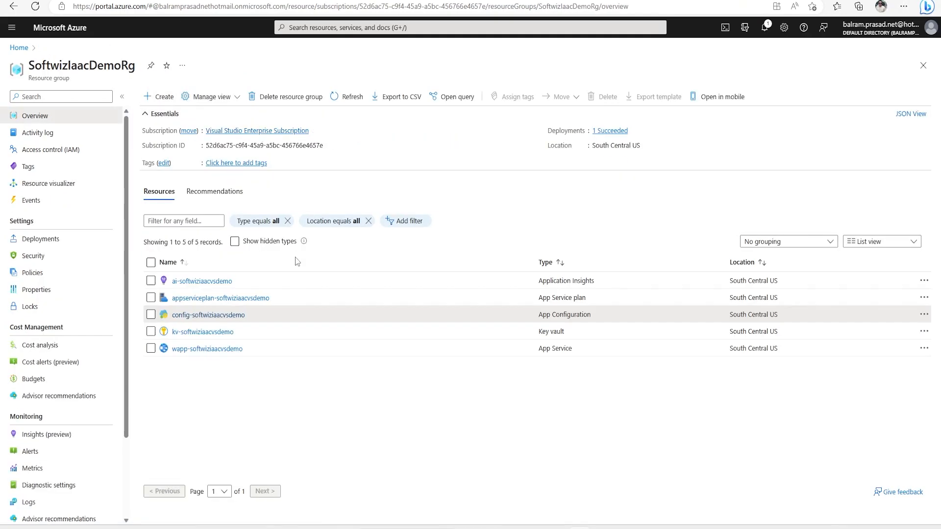
pyautogui.click(203, 331)
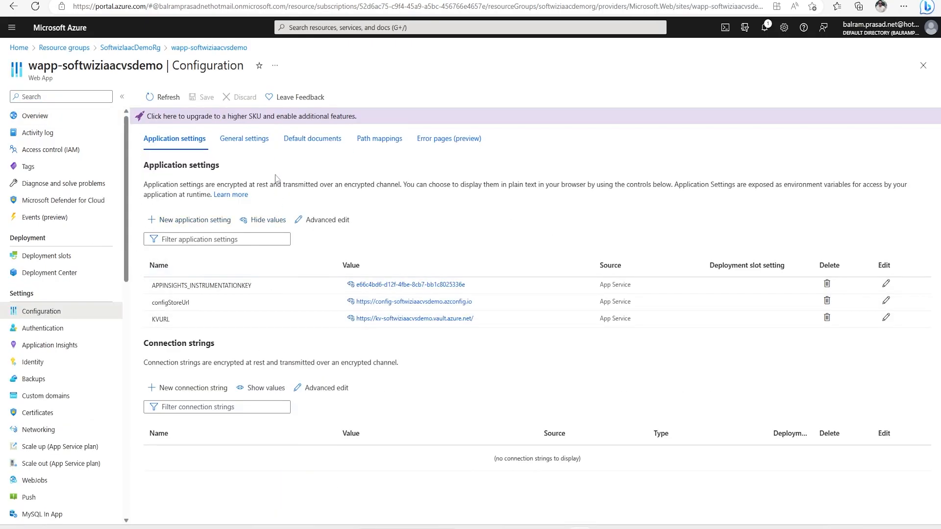
pyautogui.click(244, 139)
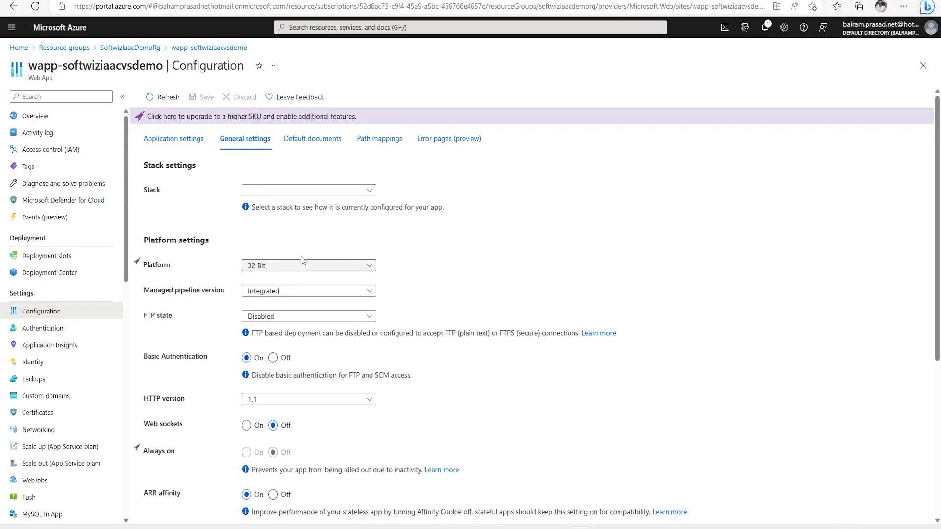
pyautogui.moveTo(330, 304)
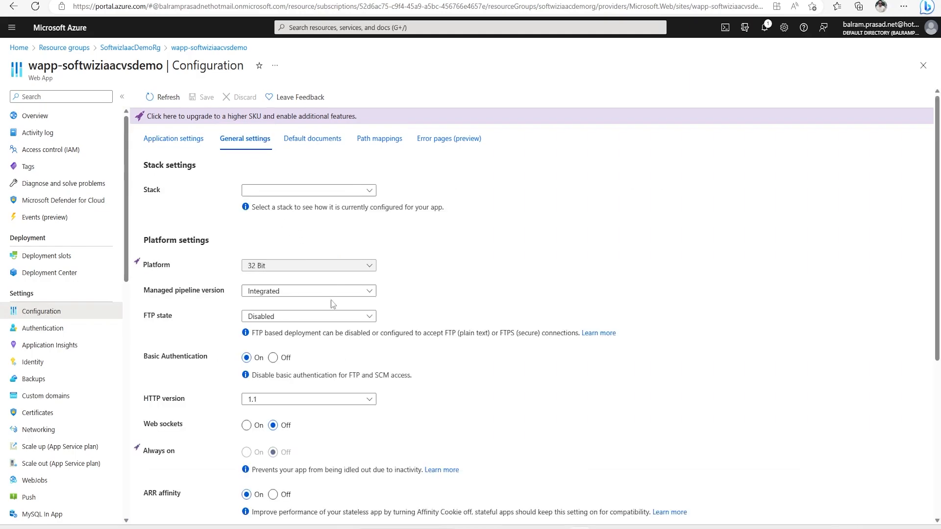
# Step: Set the stack to .NET, version .NET 6 (LTS), and save the general settings
pyautogui.scroll(-3)
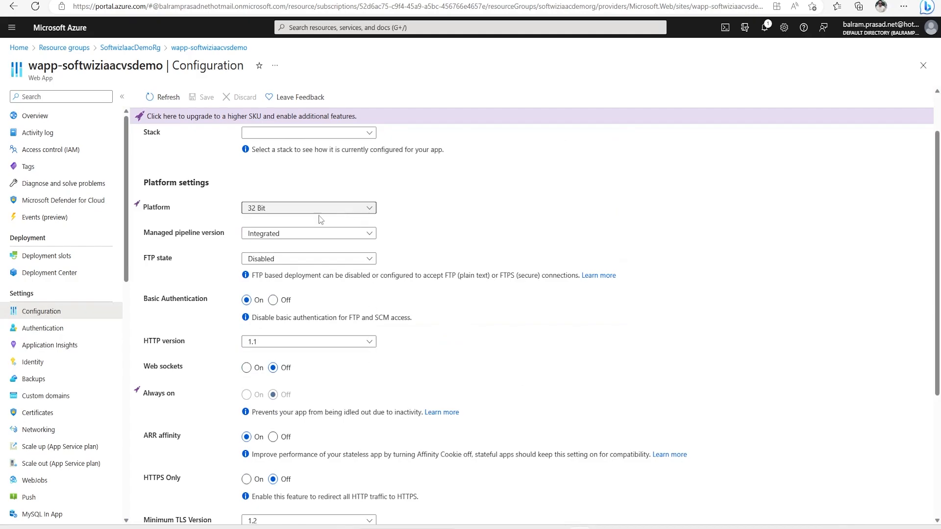
pyautogui.click(308, 132)
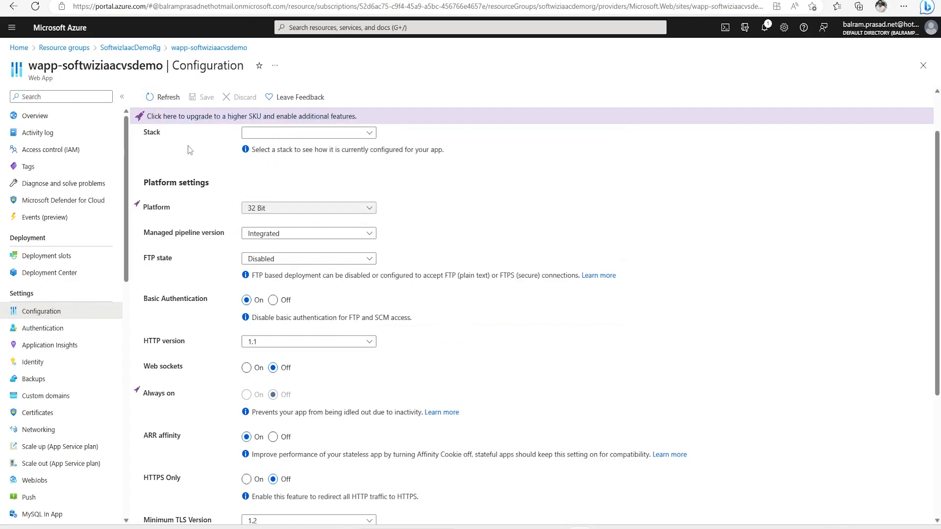
pyautogui.scroll(-3)
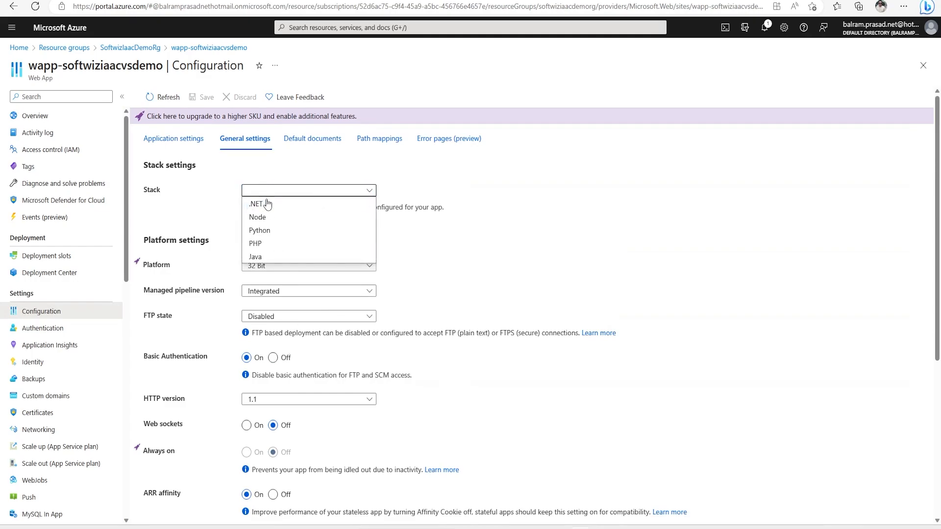
pyautogui.click(257, 204)
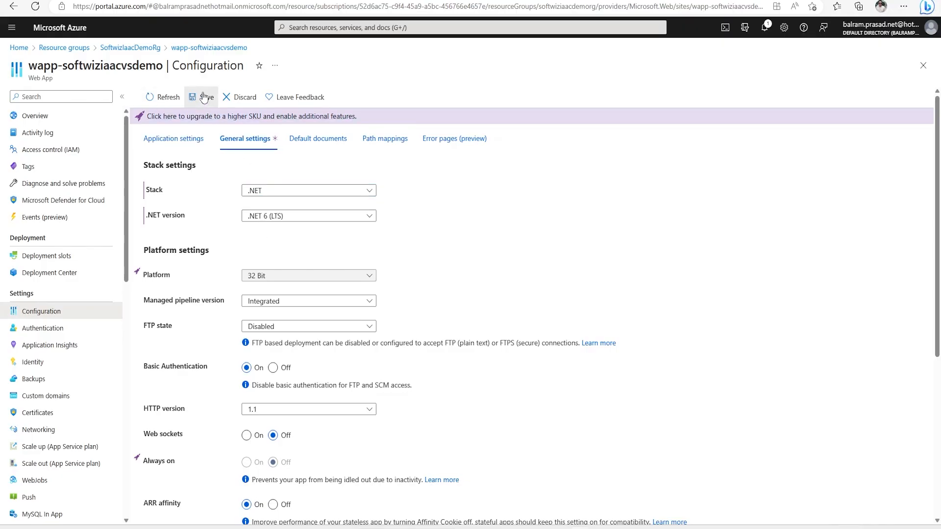
pyautogui.click(201, 97)
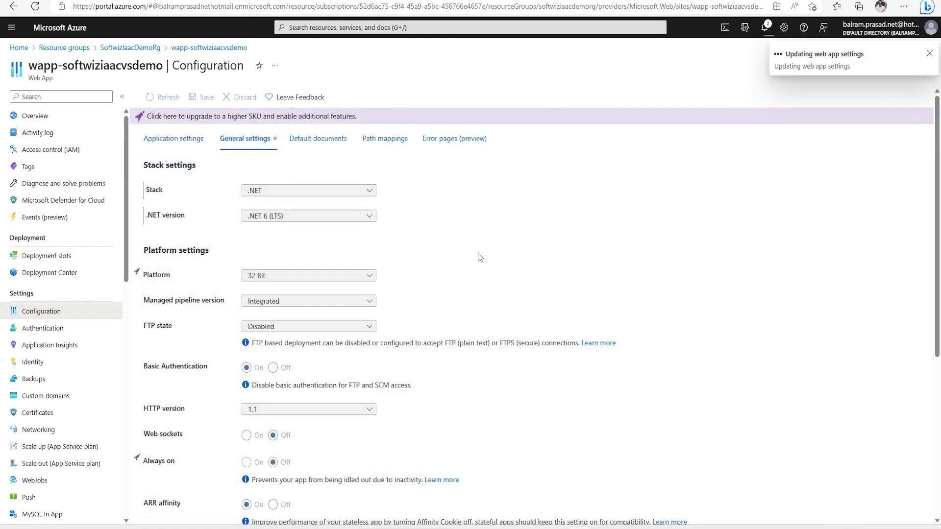
pyautogui.moveTo(455, 255)
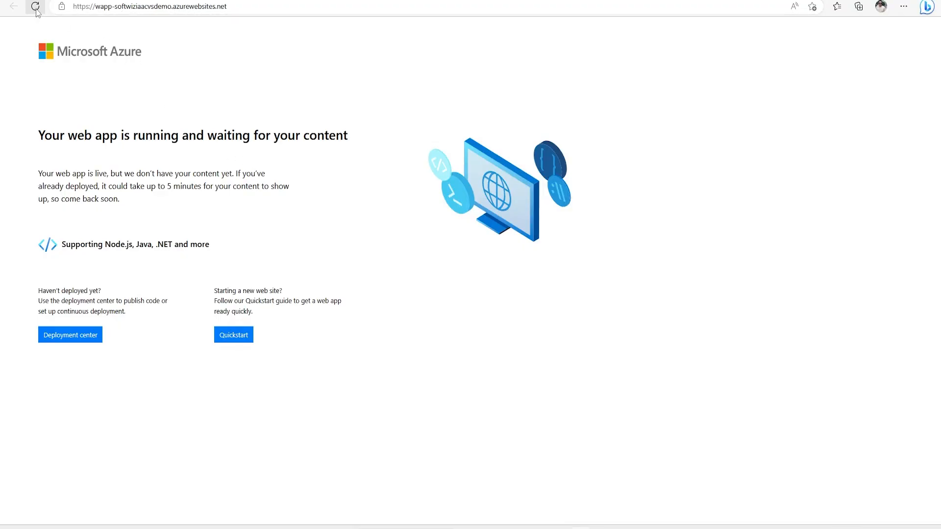
# Step: Show the web app's Identity page with system-assigned identity switched on
pyautogui.click(36, 7)
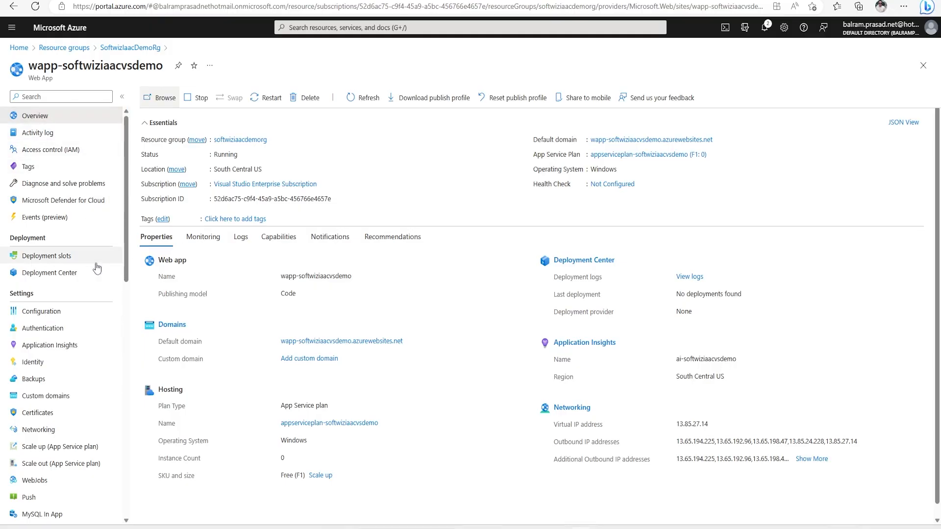
pyautogui.click(32, 362)
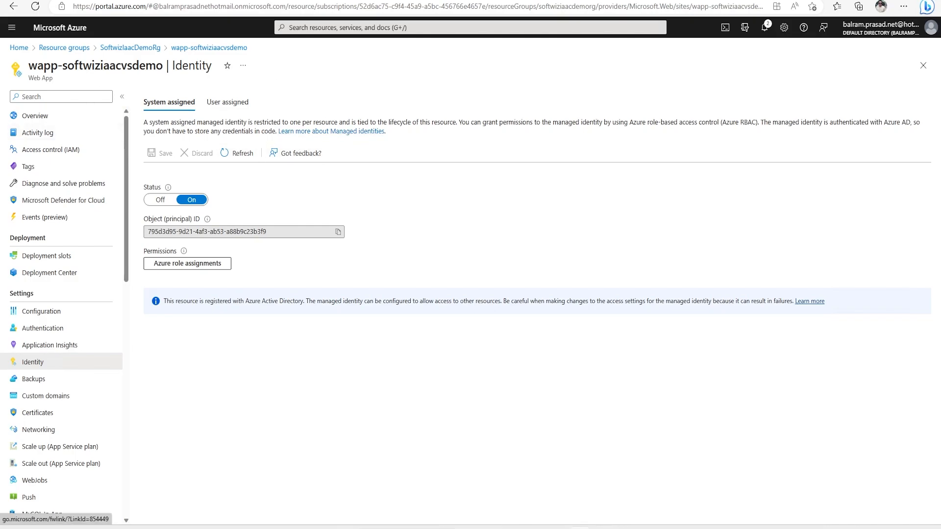
pyautogui.moveTo(342, 106)
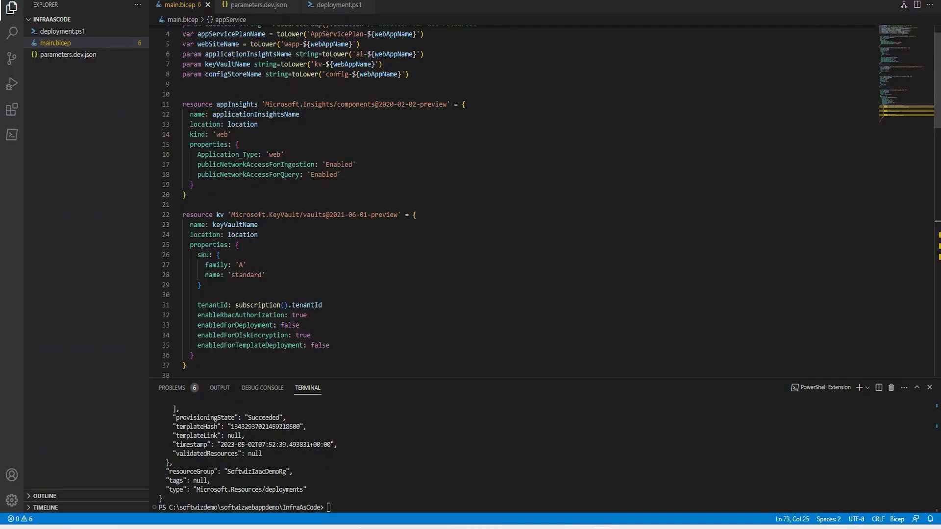
# Step: Scroll main.bicep to the appInsights, kv and configStore resource definitions
pyautogui.scroll(-3)
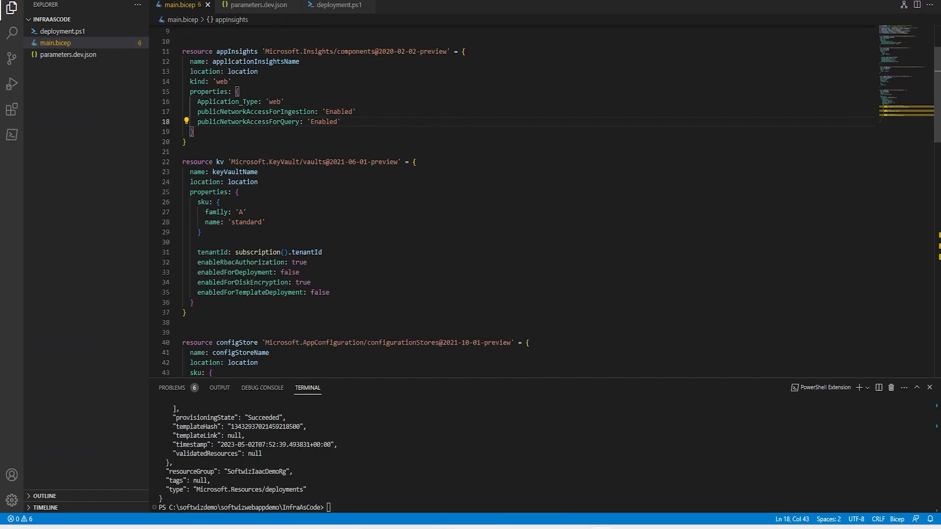
pyautogui.scroll(-3)
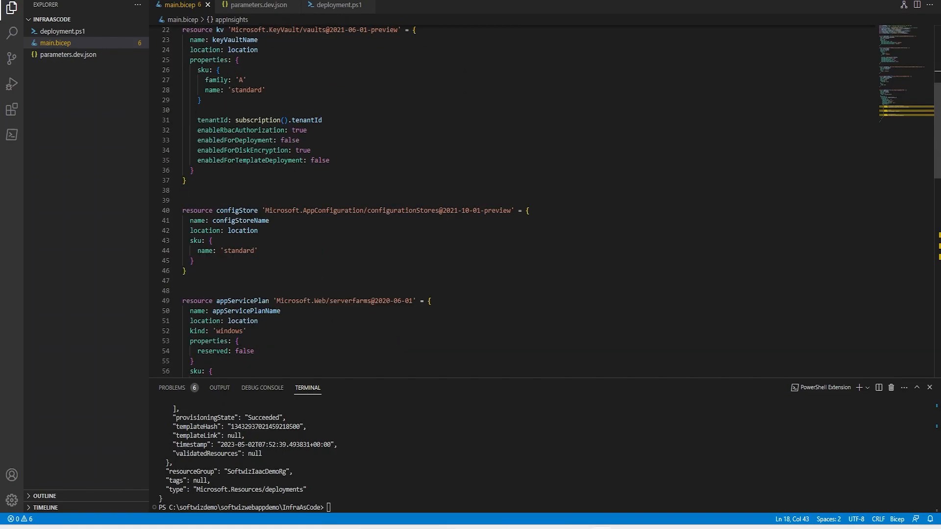